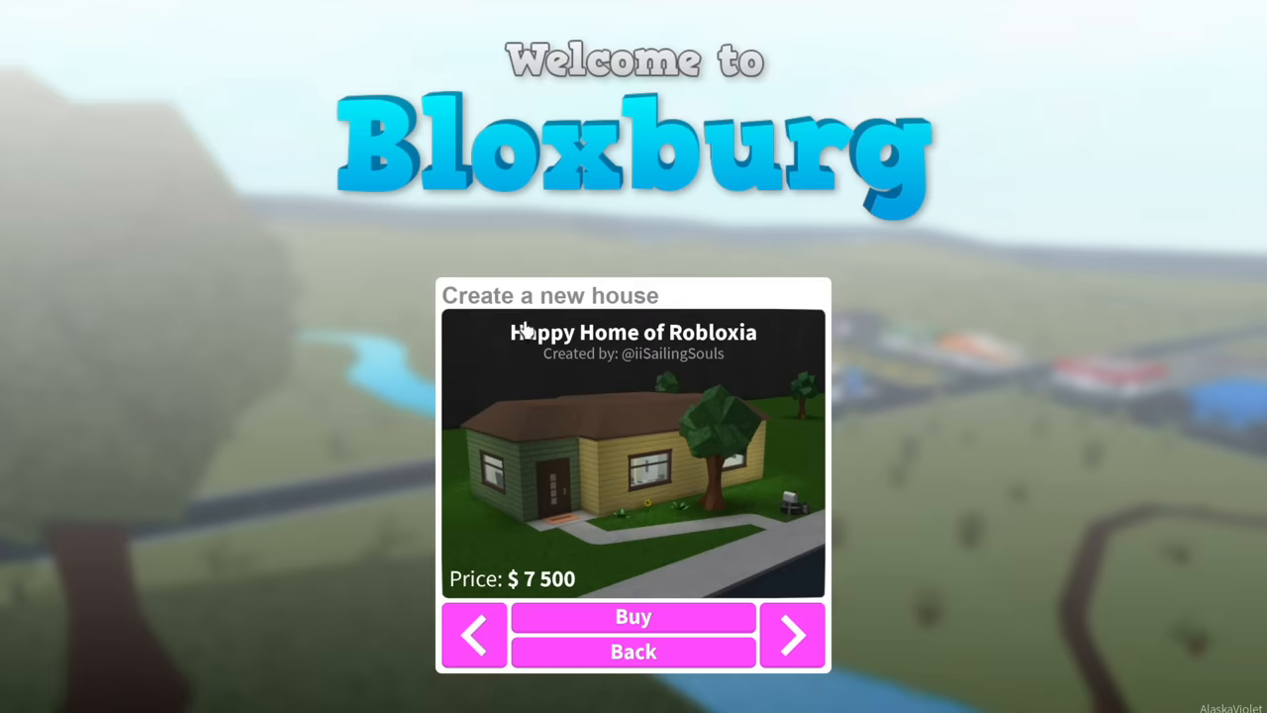
mouse_move(634, 384)
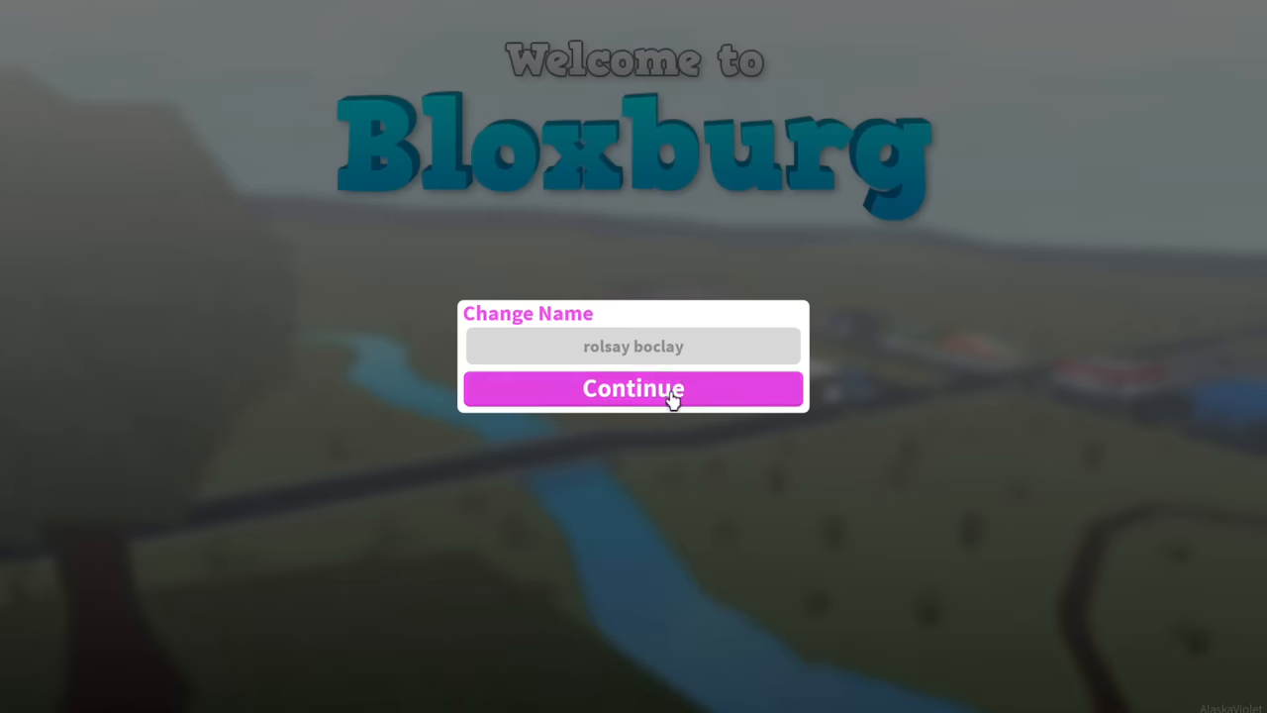
Confirm the character name and enter the new plot with the yellow starter house.
left_click(634, 389)
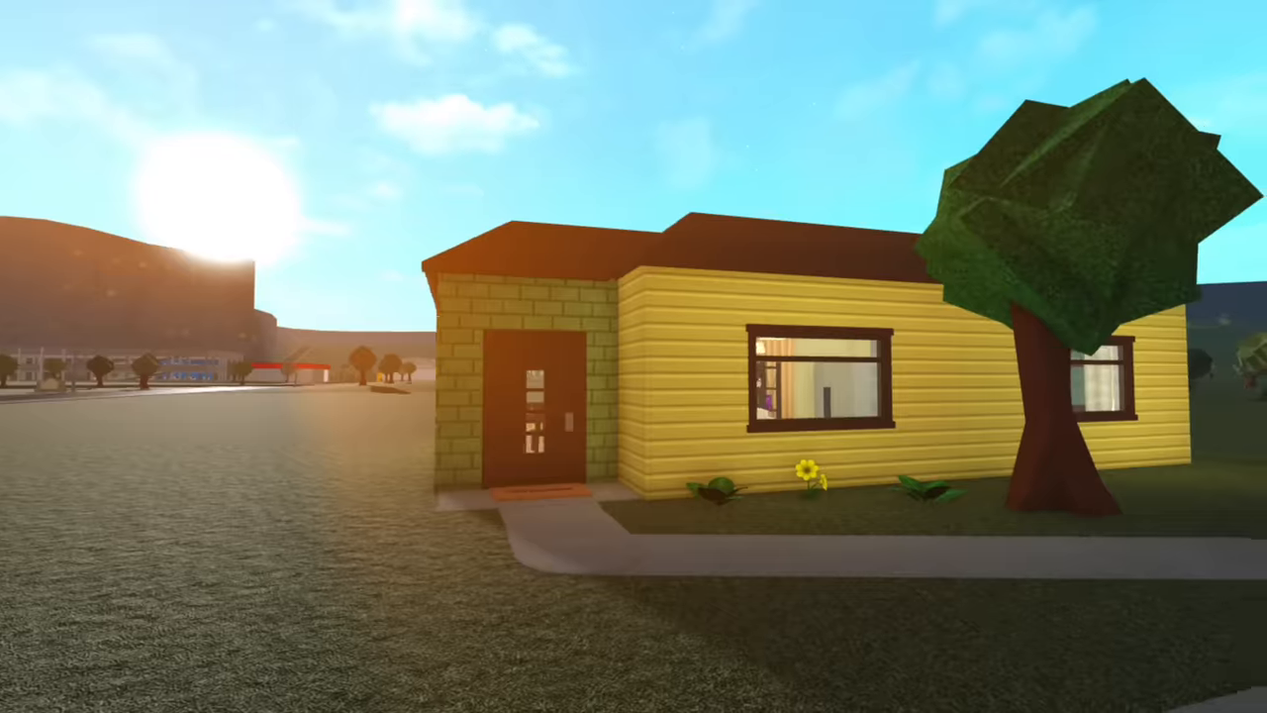
mouse_move(634, 356)
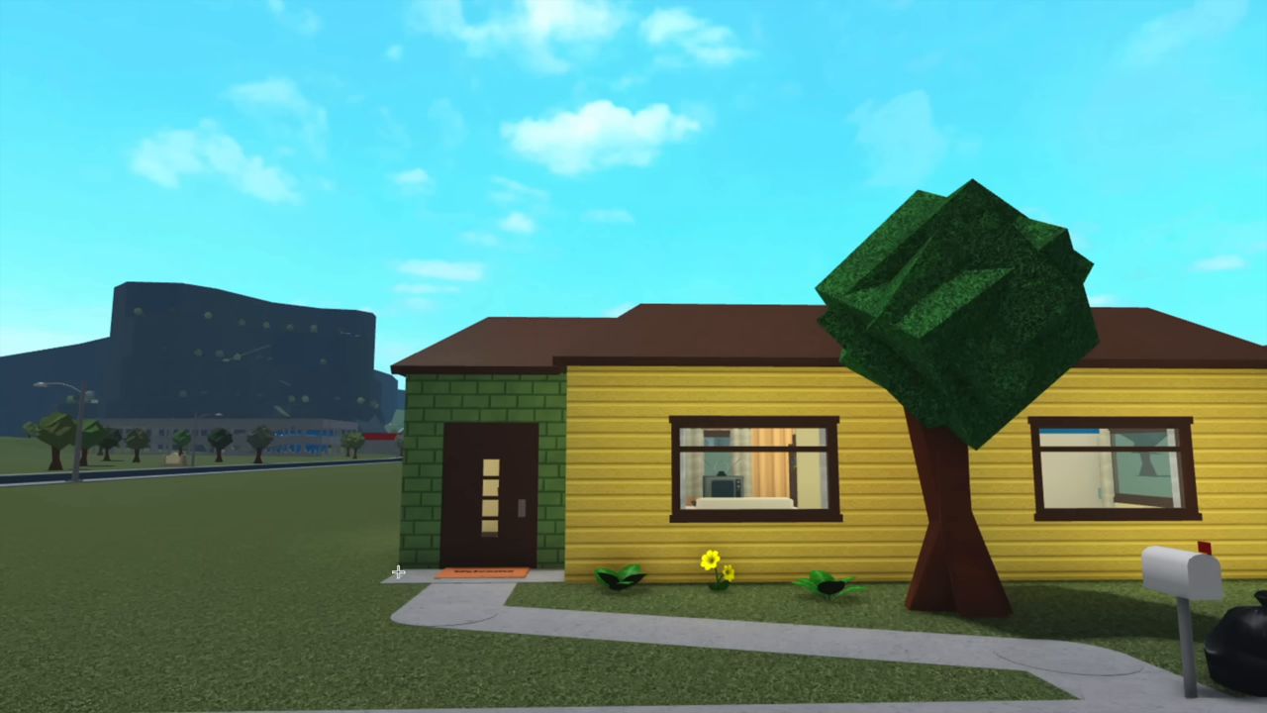
mouse_move(462, 385)
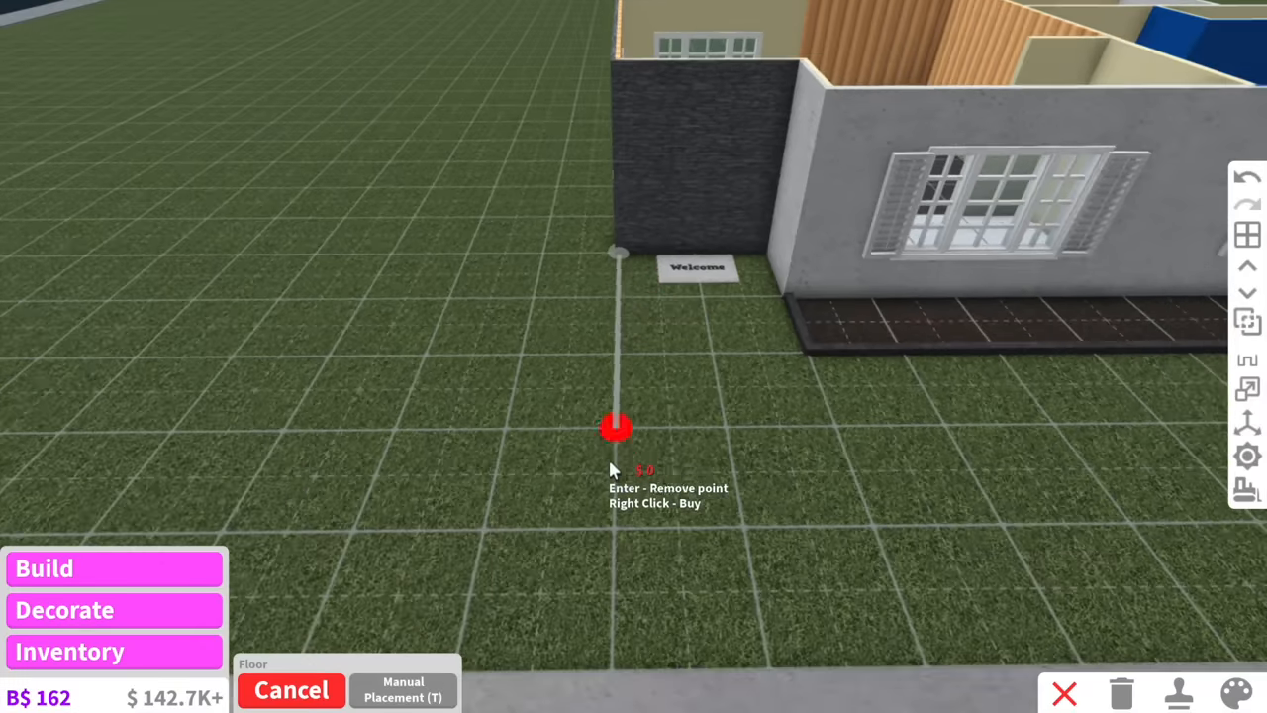
Lay the front walkway floor with a stone material and muted green colour.
left_click(1236, 693)
type("gr")
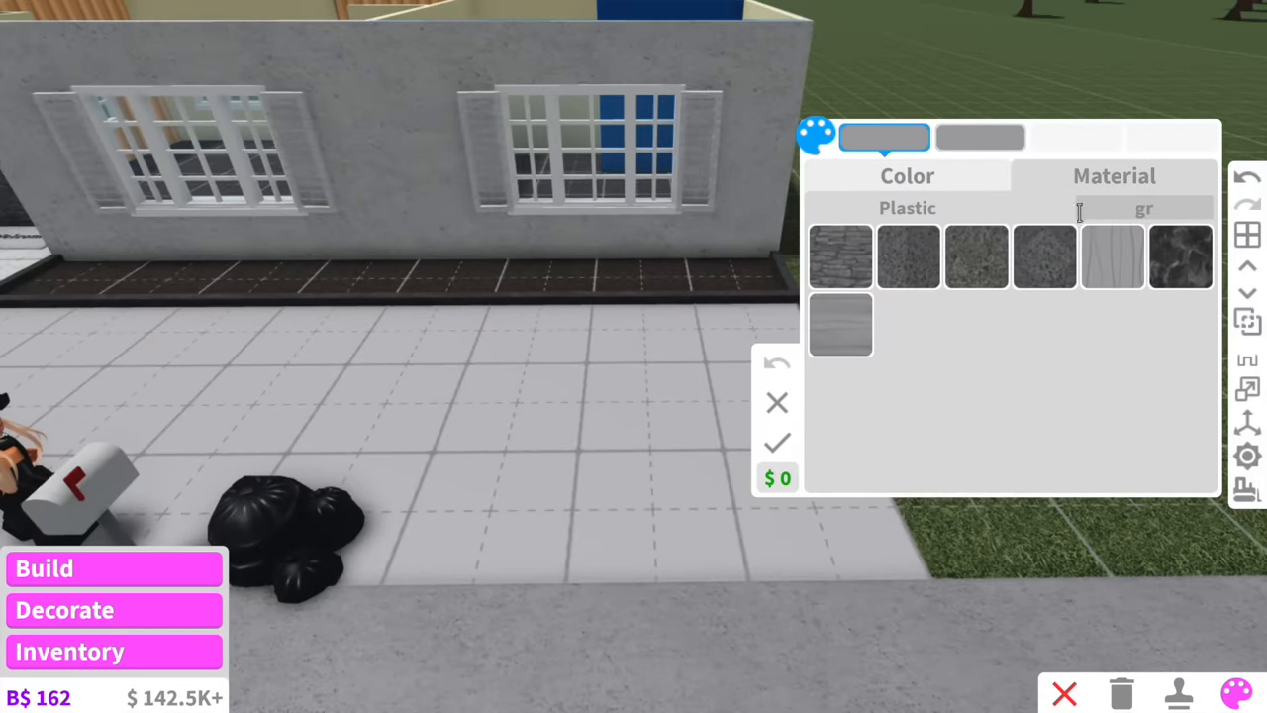
left_click(907, 175)
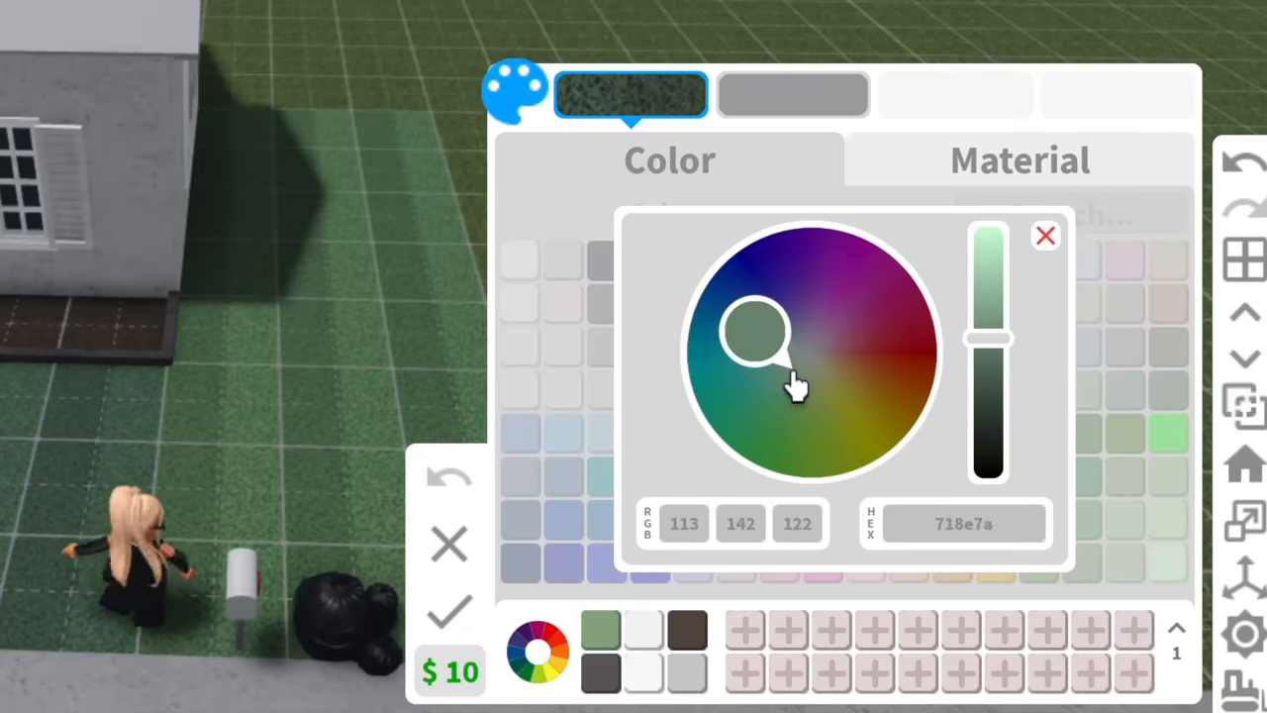
left_click(1046, 236)
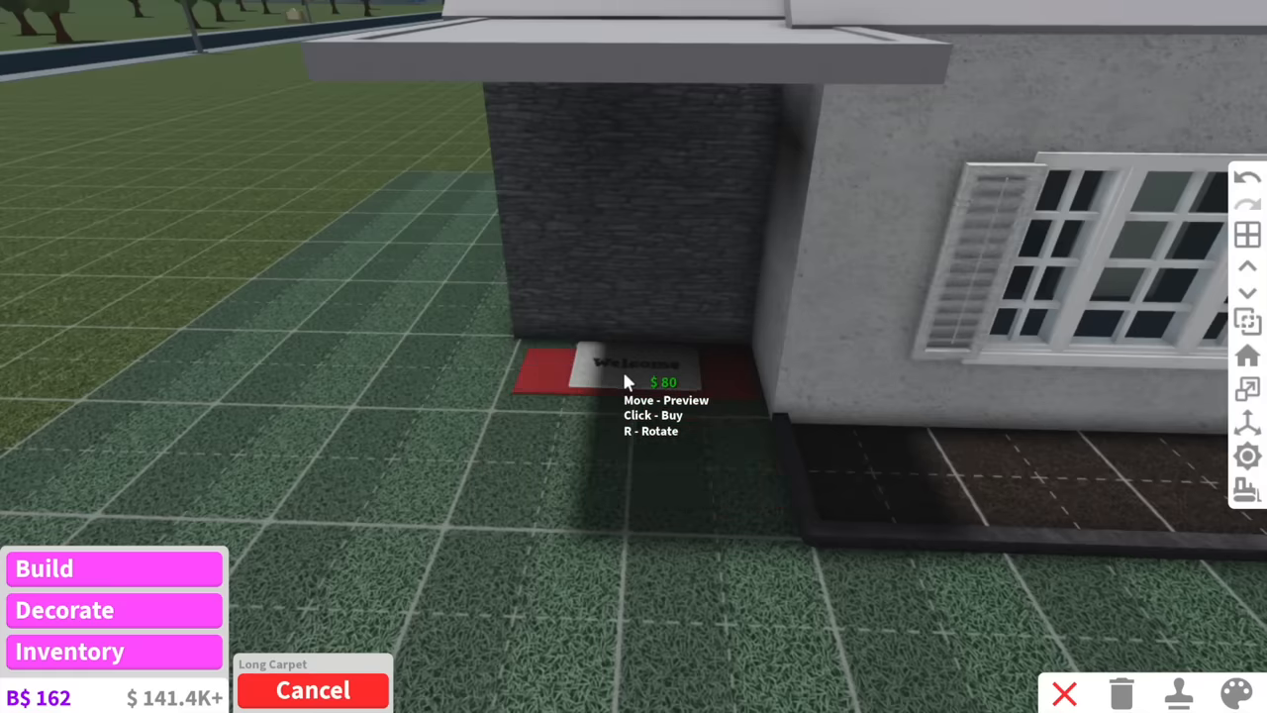
Add a long doormat at the door and a dark stone grey ground light by the path.
left_click(313, 689)
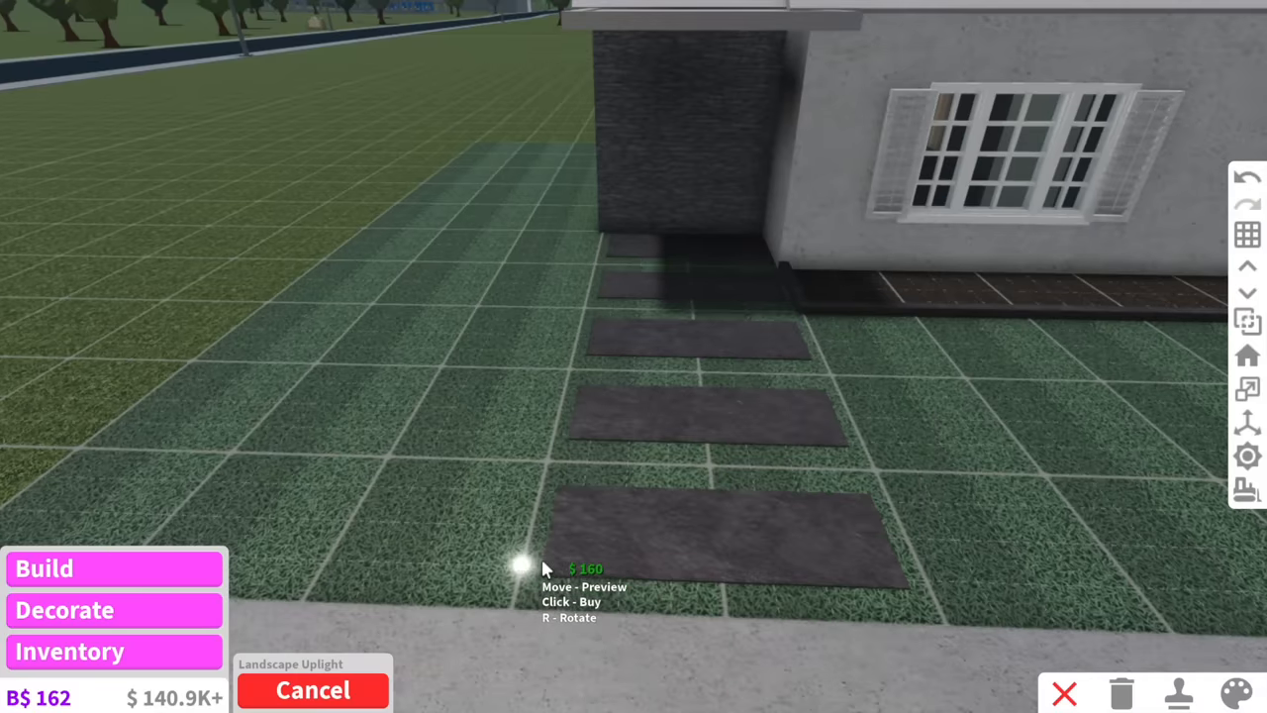
left_click(1236, 693)
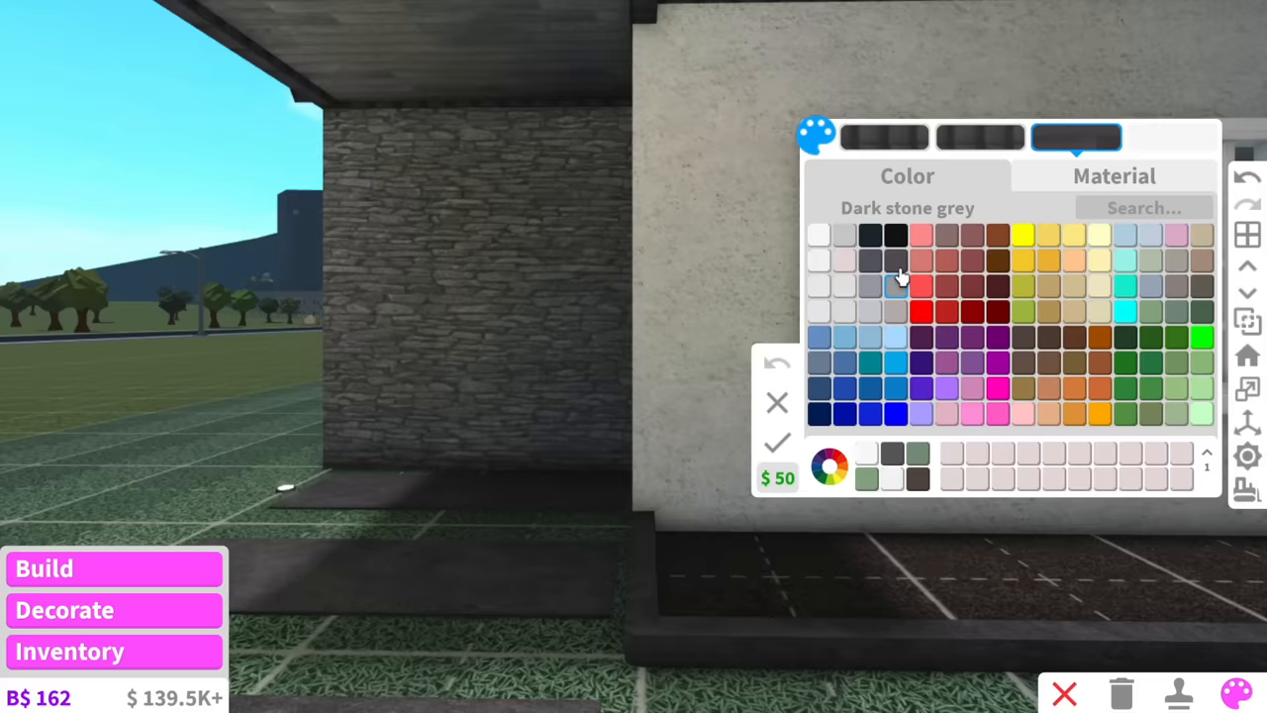
left_click(776, 444)
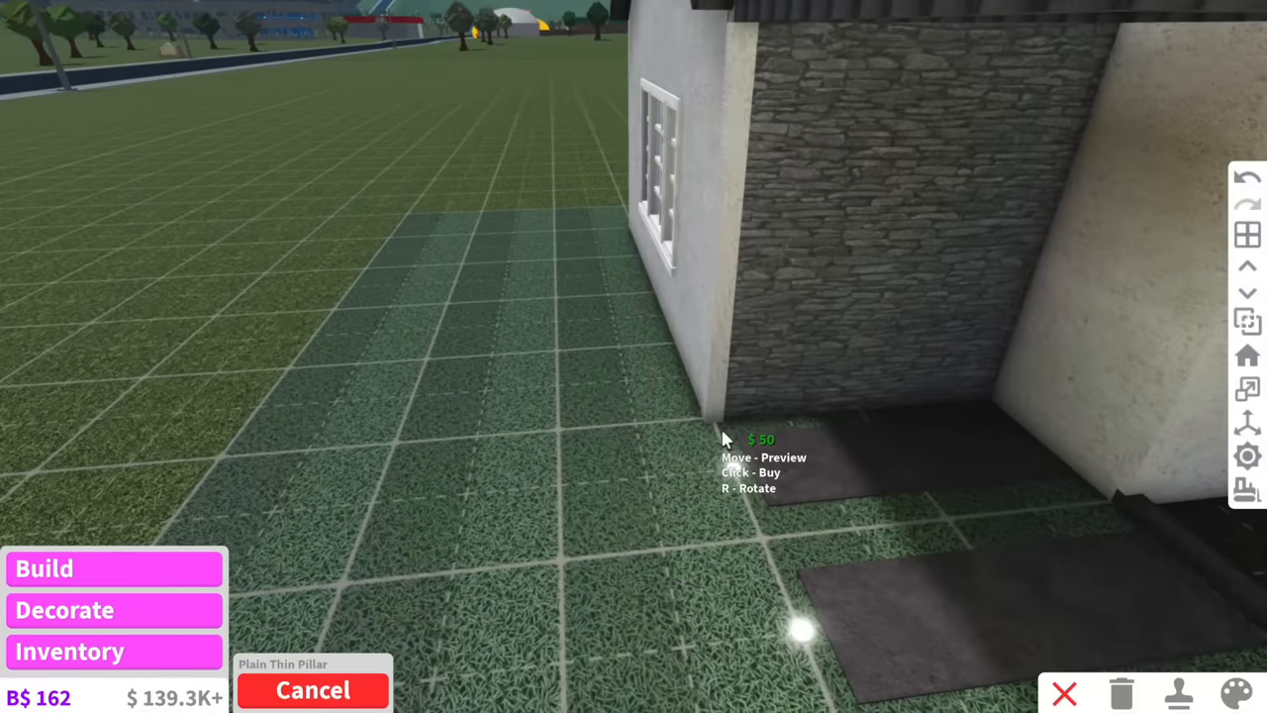
Add a thin corner pillar, a hanging planter under the window and a leafy plant in the bed.
left_click(1235, 693)
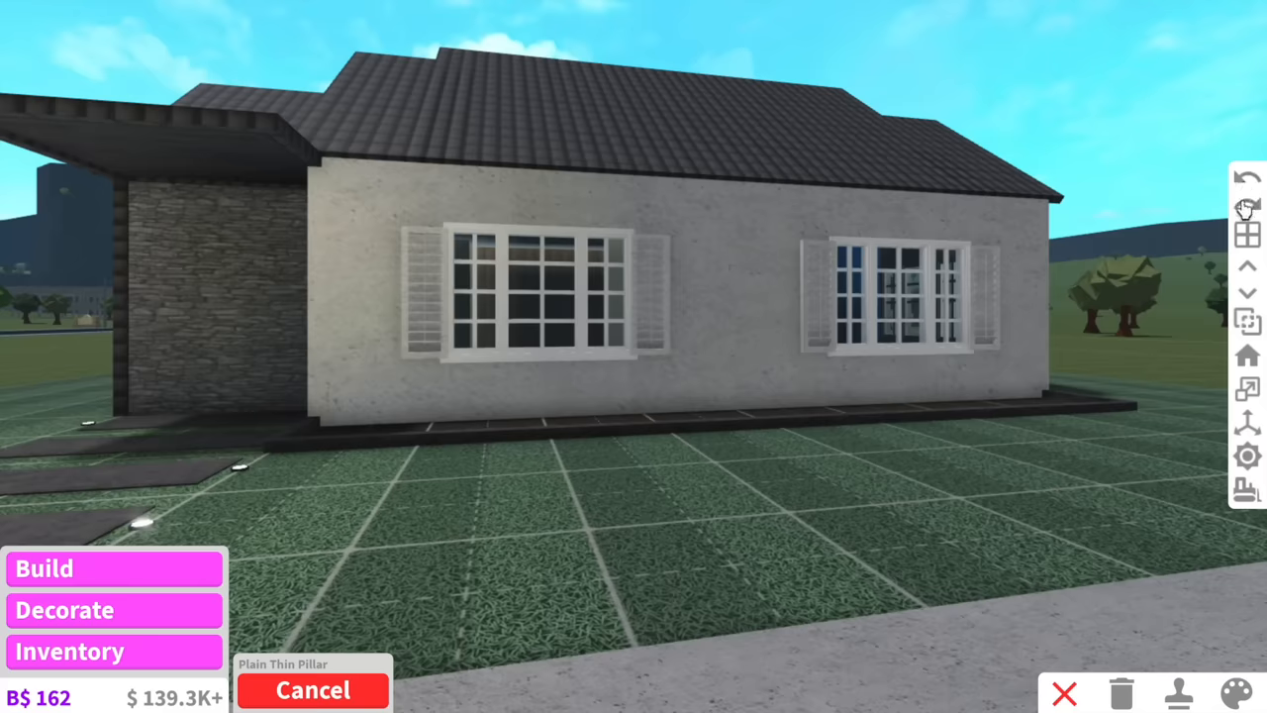
mouse_move(1192, 143)
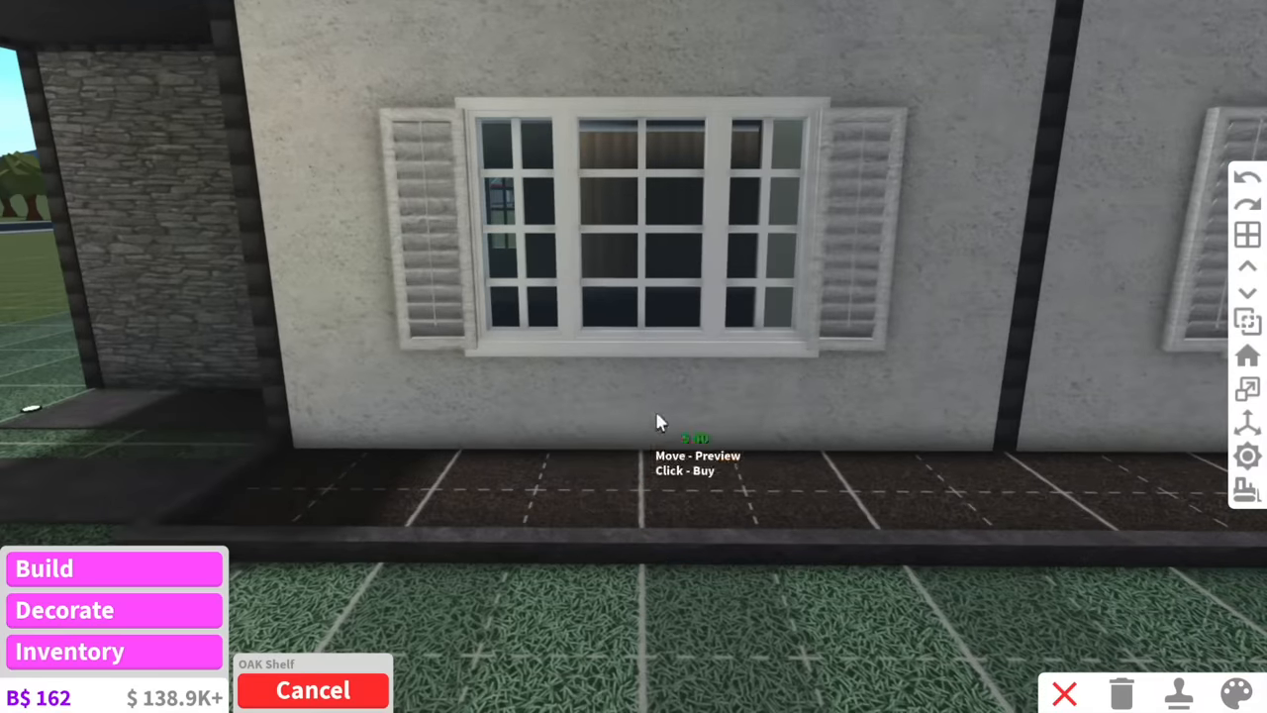
mouse_move(614, 76)
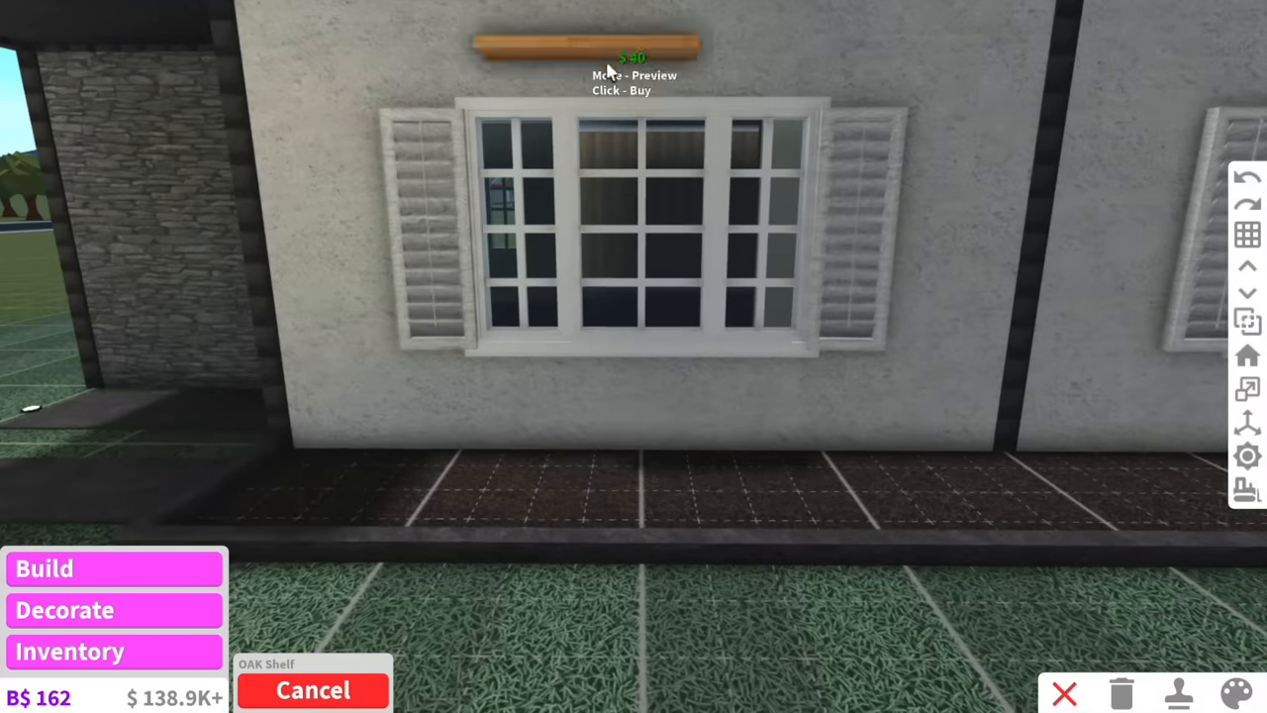
mouse_move(651, 366)
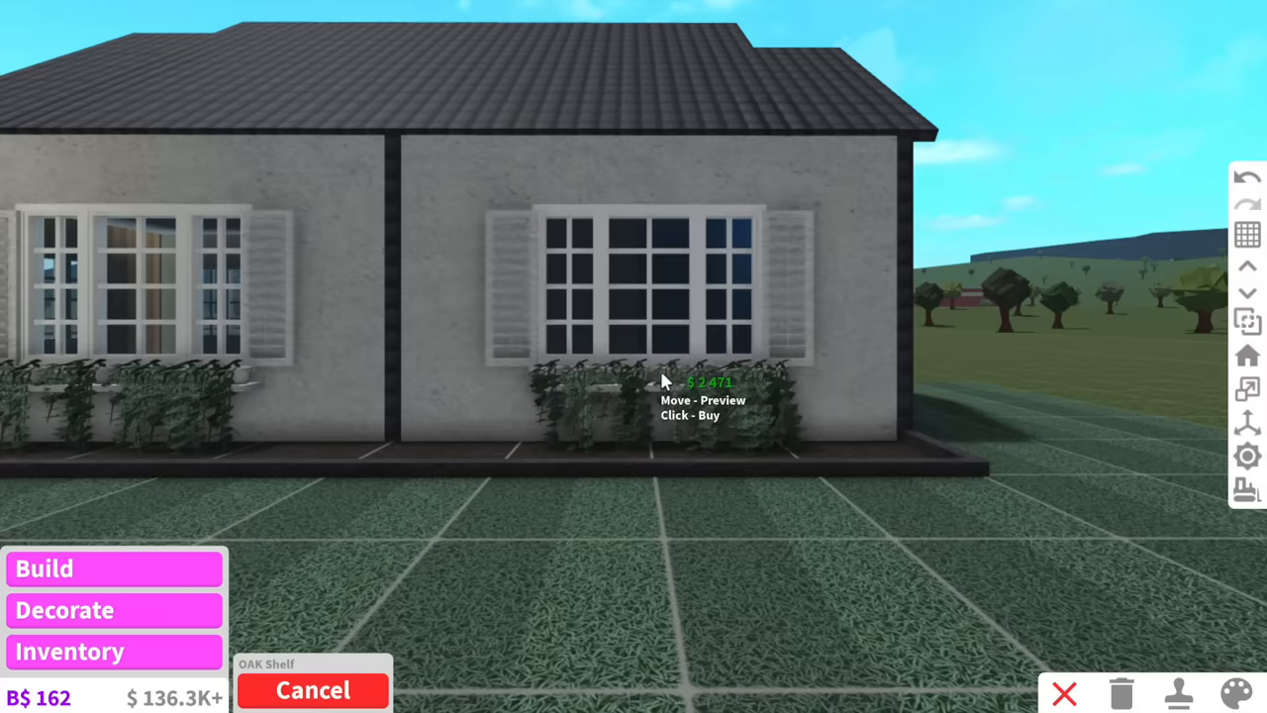
left_click(664, 380)
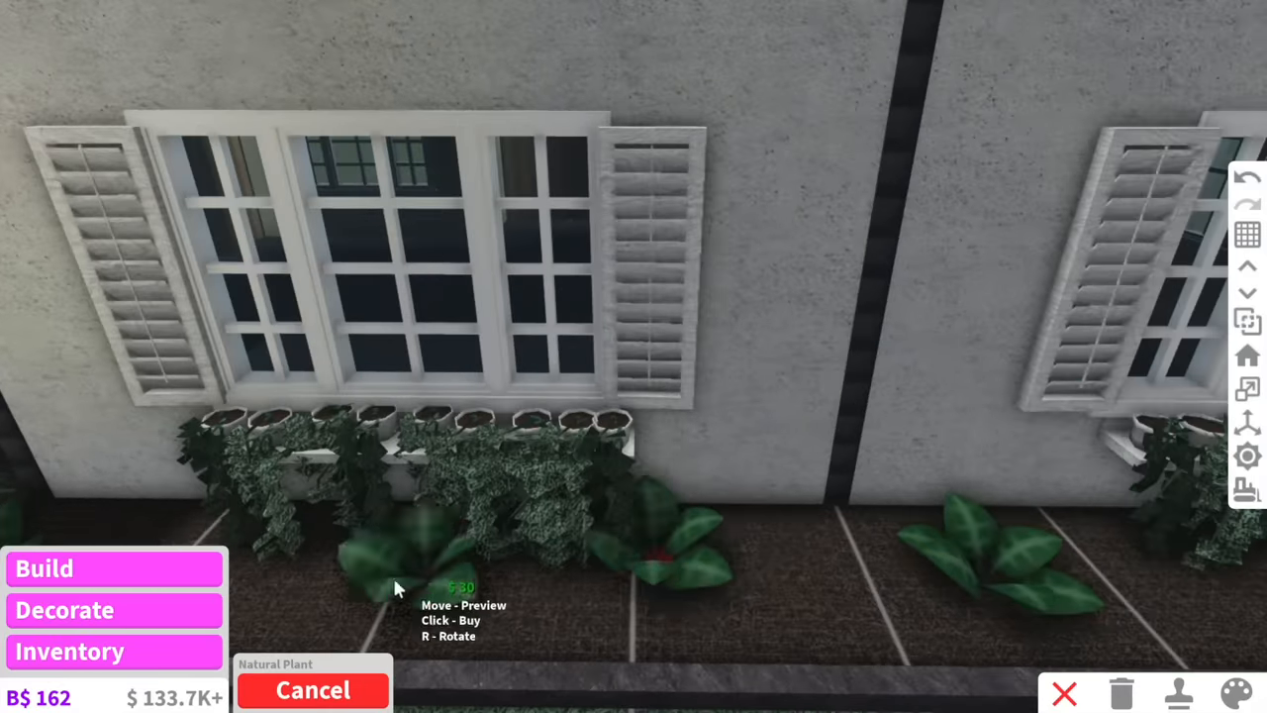
left_click(313, 689)
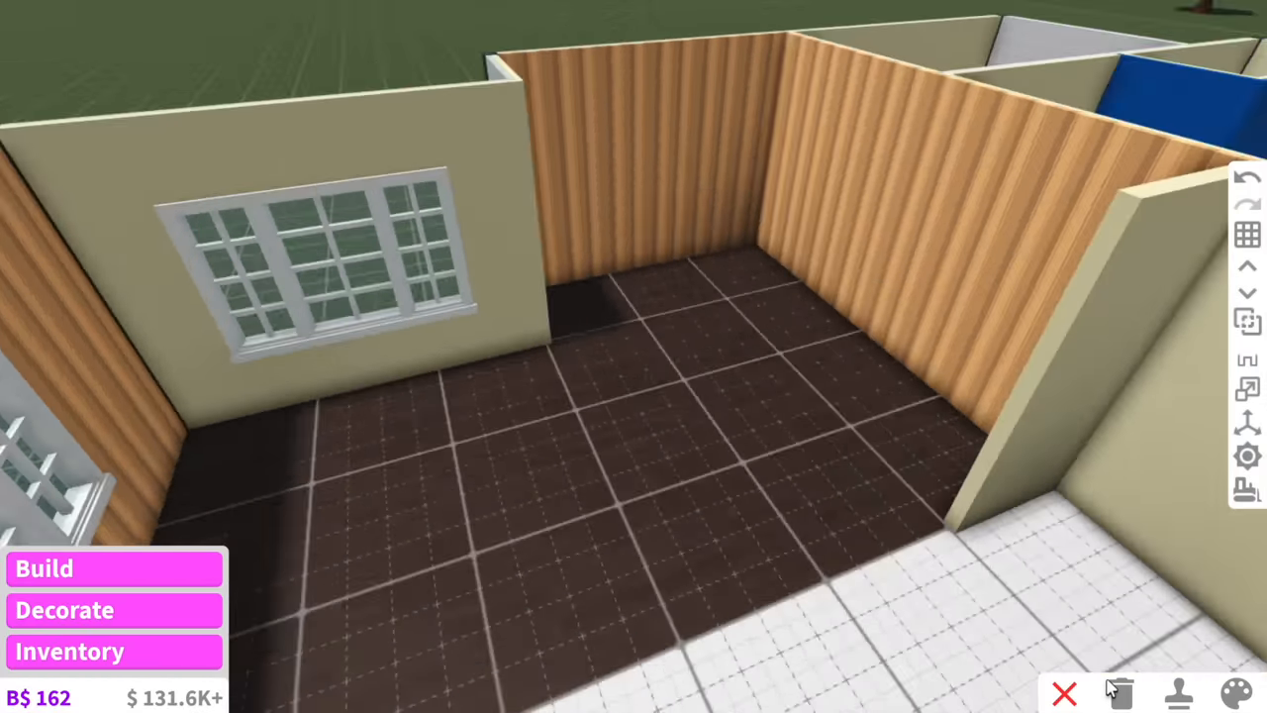
Paint the interior walls white and run wood panelling wainscoting along the lower wall.
left_click(1236, 693)
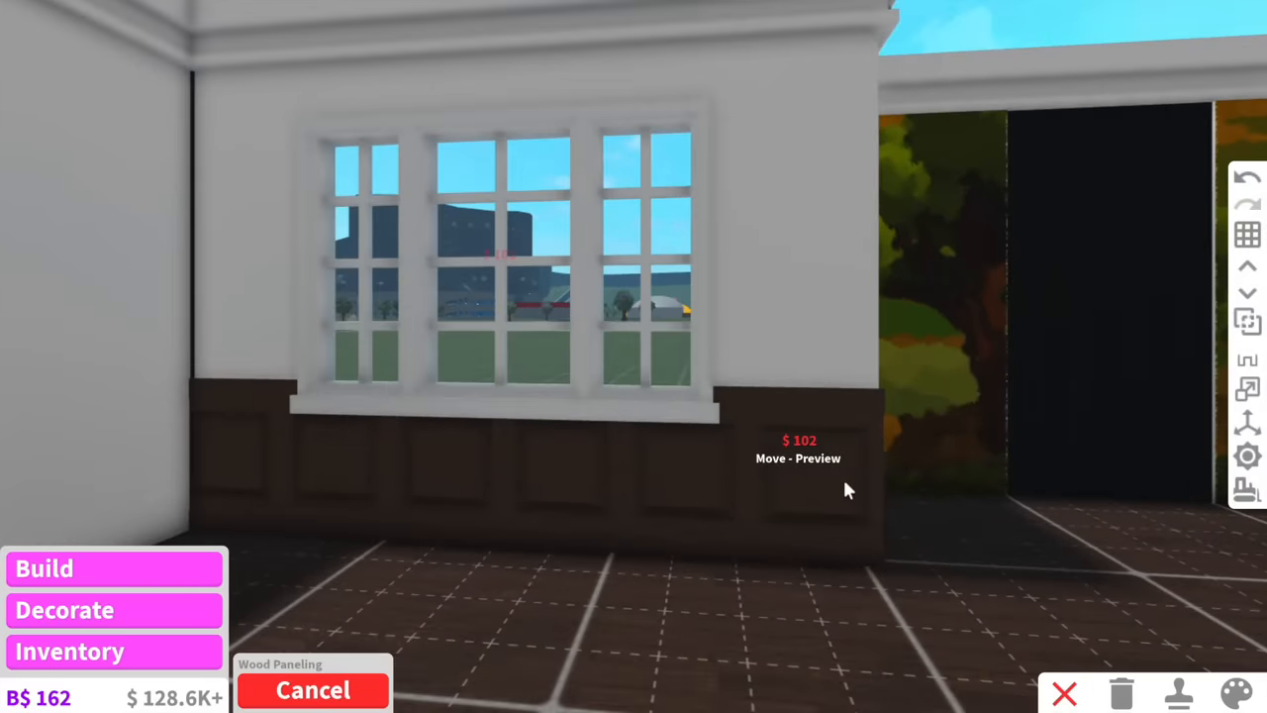
left_click(1234, 693)
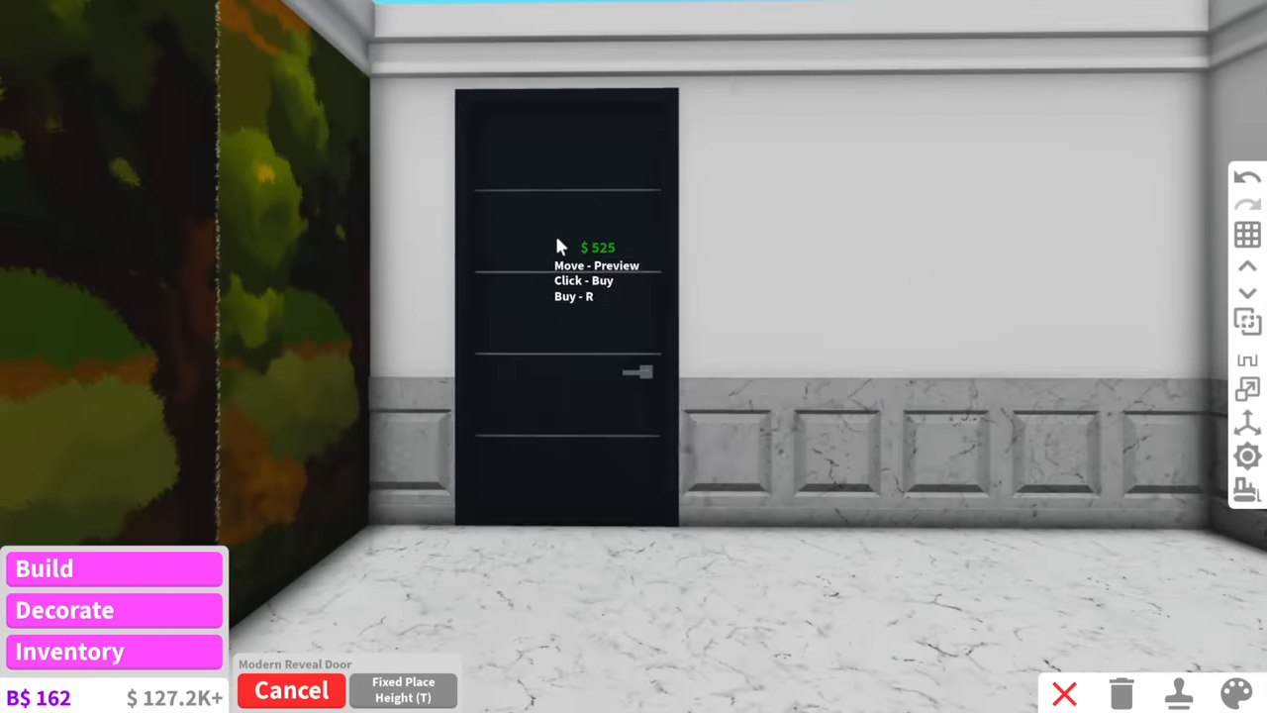
mouse_move(673, 221)
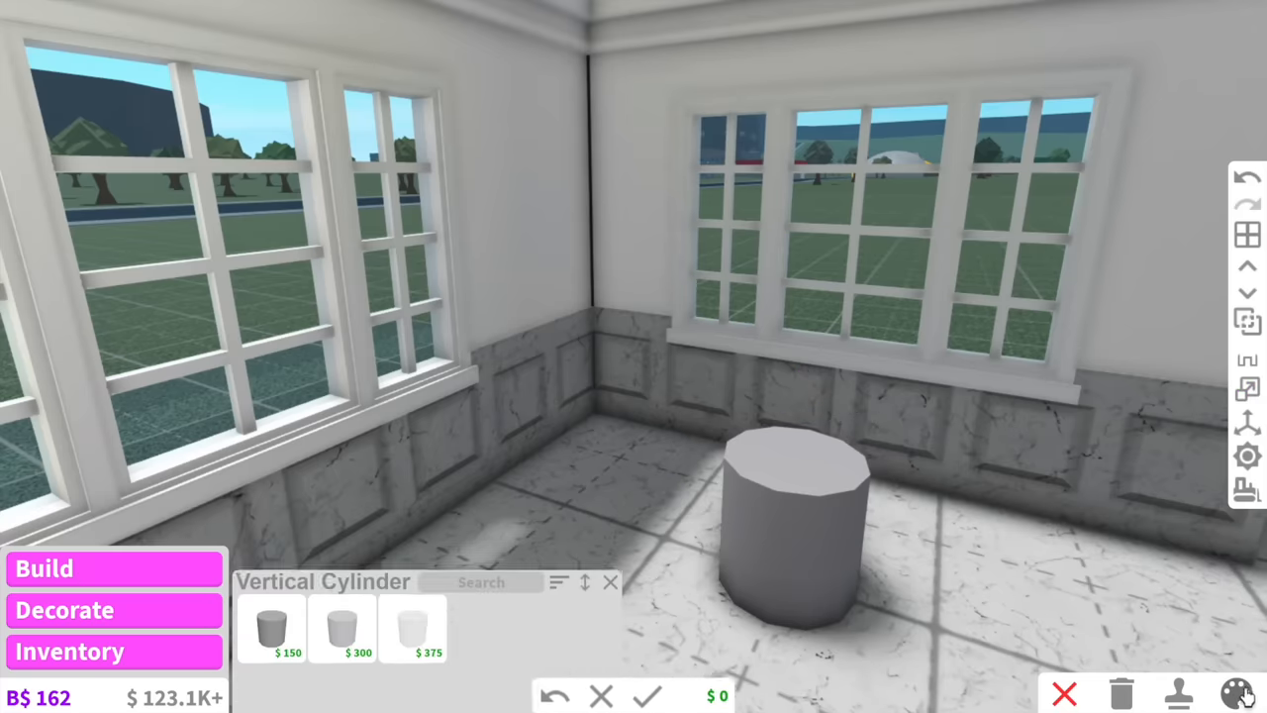
Make the table cylinder black and seat an upholstered chair at the dining table.
left_click(1235, 693)
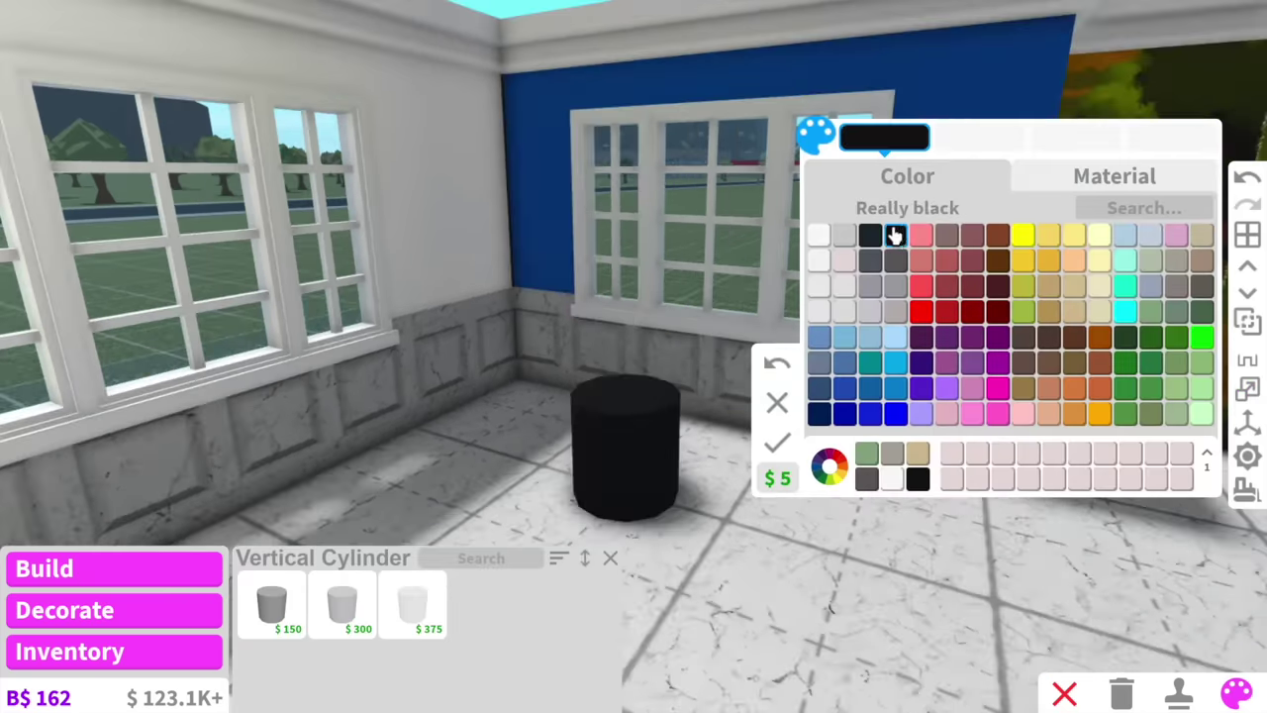
left_click(777, 444)
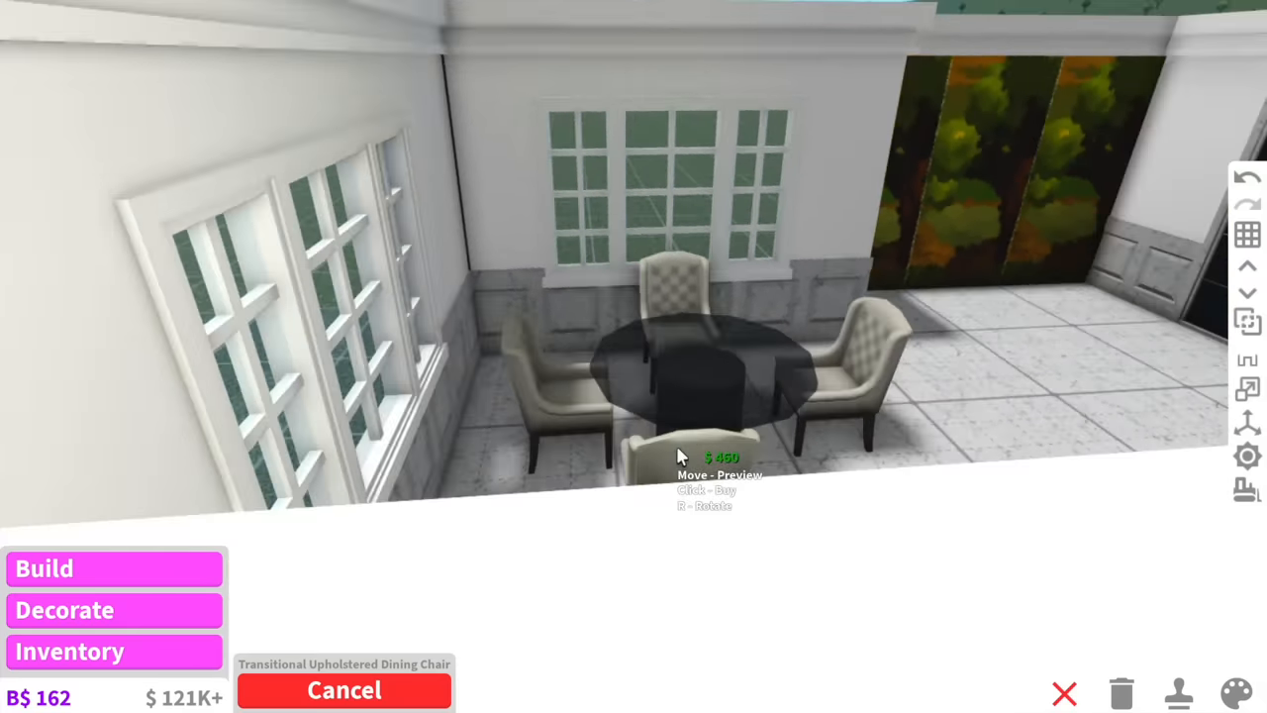
left_click(1234, 693)
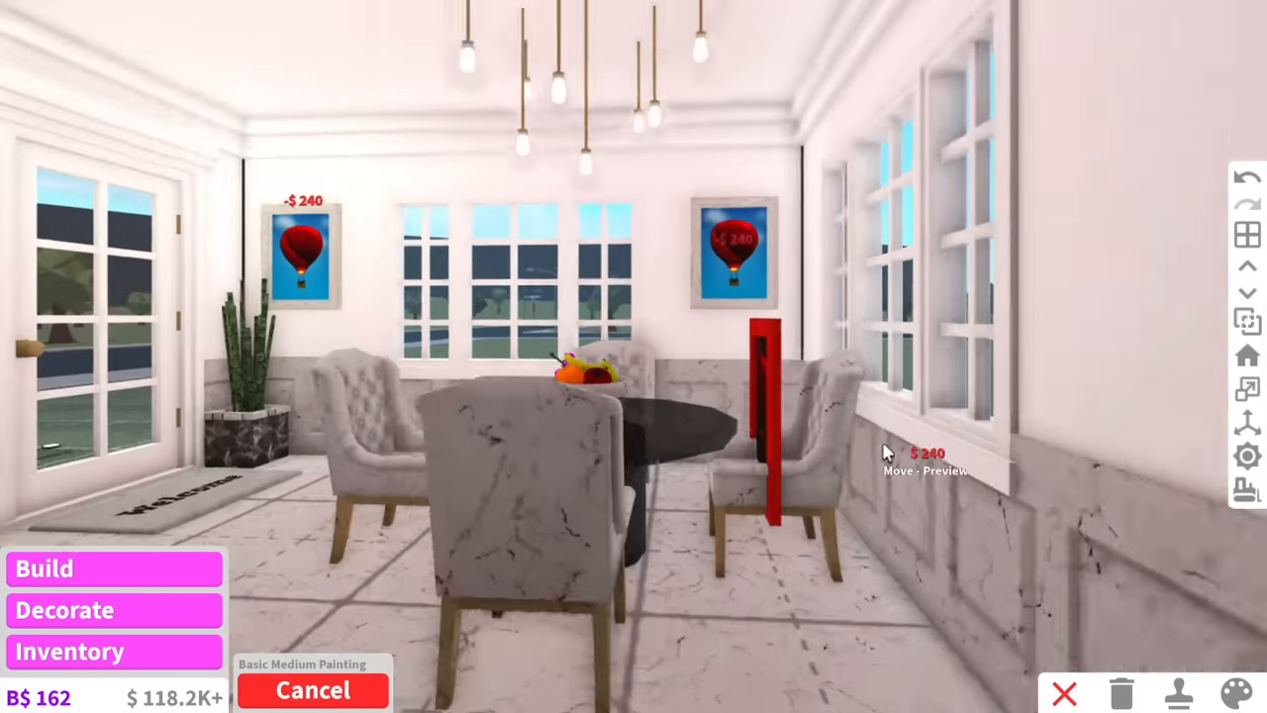
Hang a painting, then bring up curtains and the red dining chair for the windows.
left_click(1245, 693)
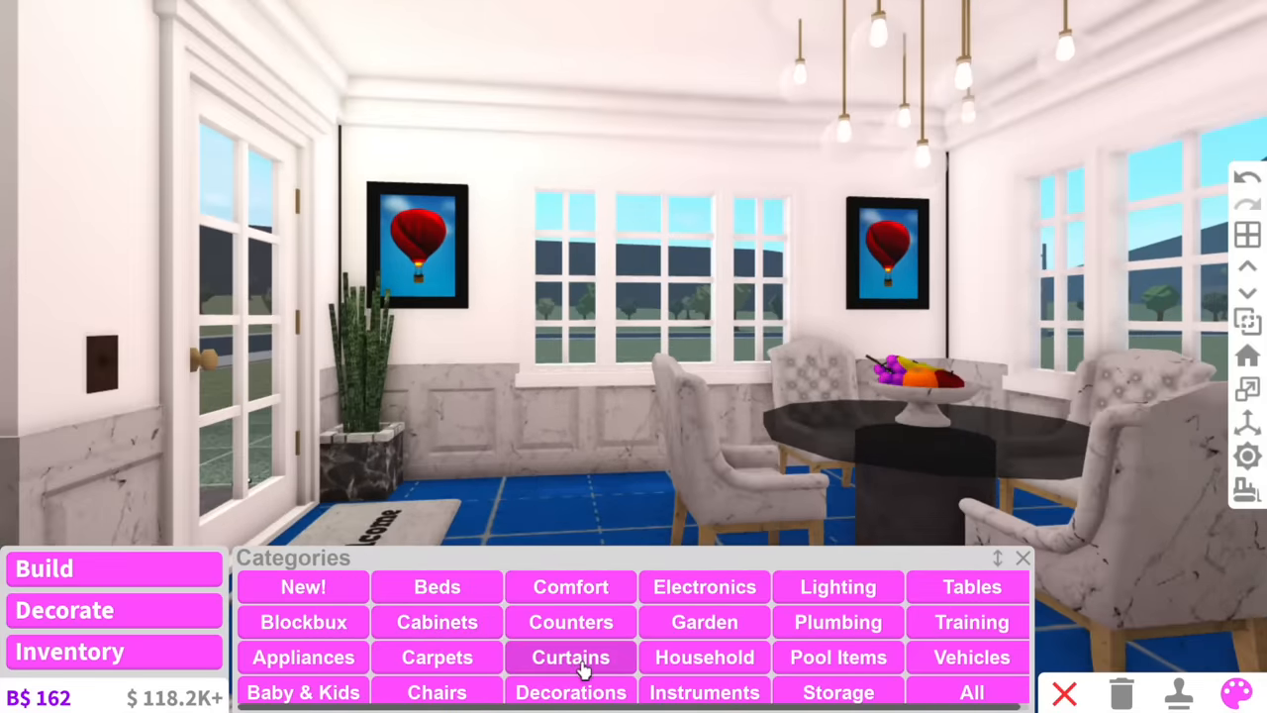
left_click(570, 657)
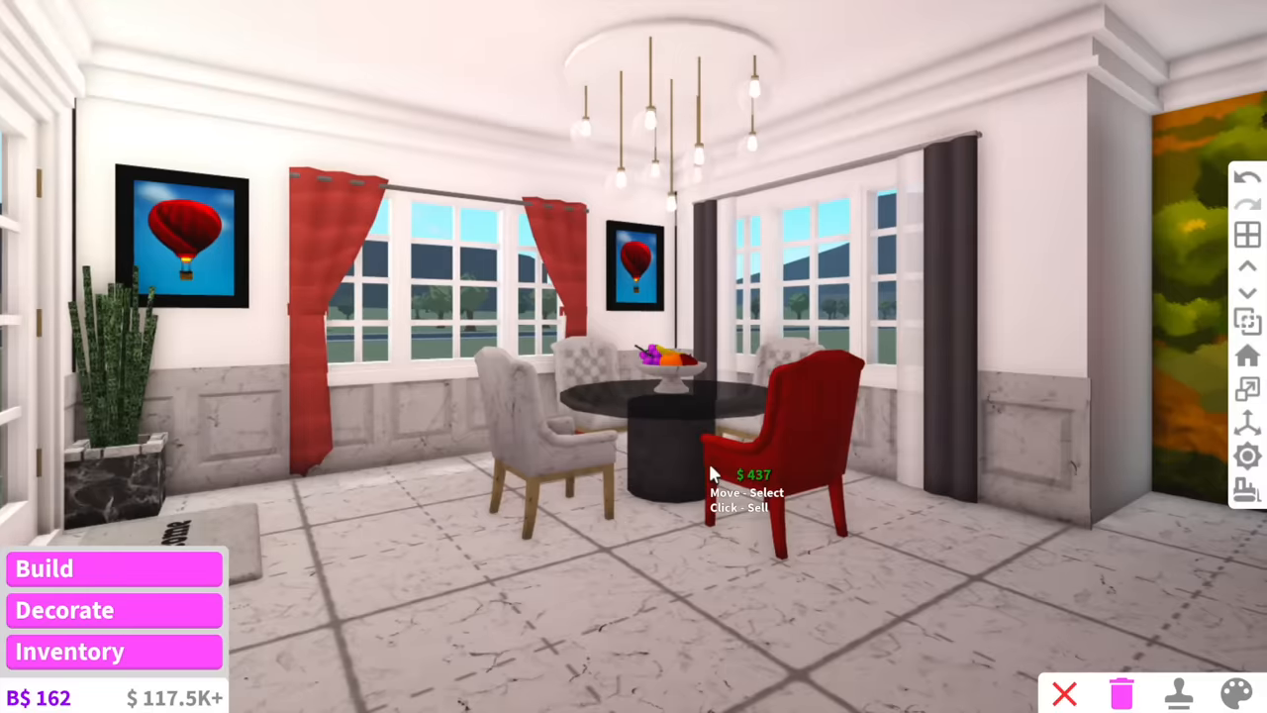
left_click(1234, 693)
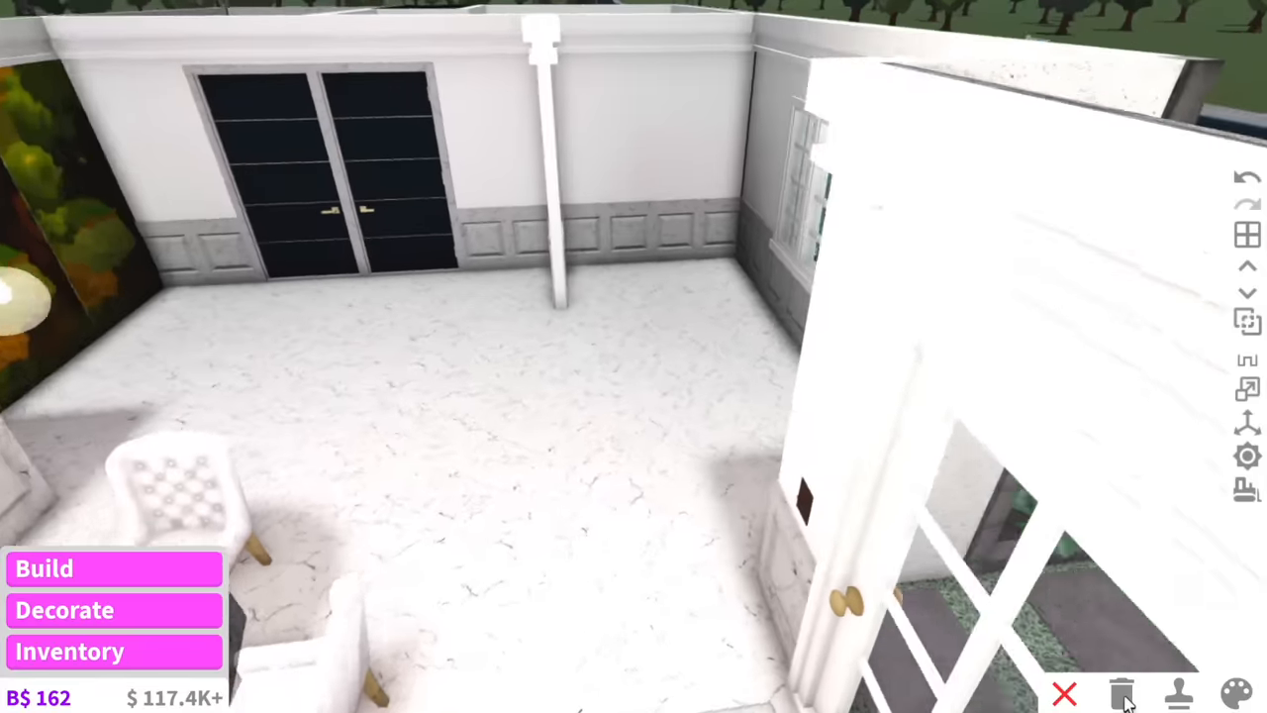
Run tall modern cabinets and counters along the kitchen with the stove under the window.
left_click(1236, 693)
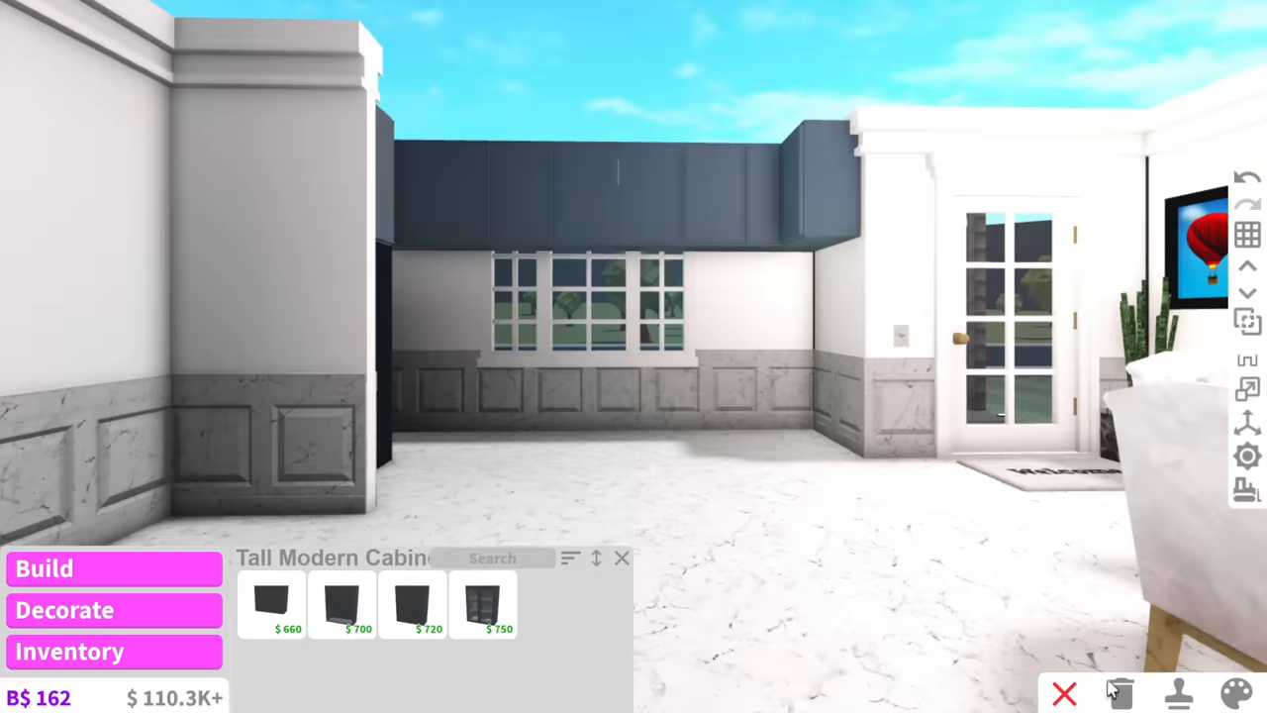
left_click(1236, 693)
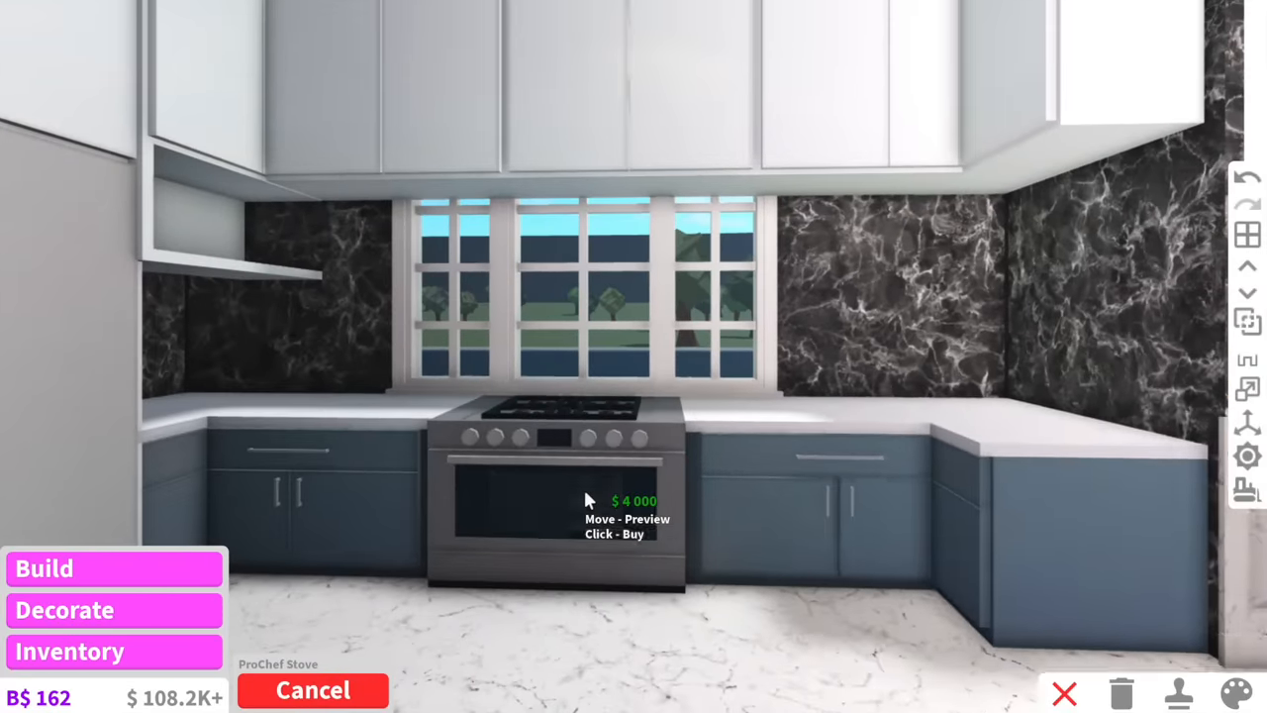
left_click(1235, 693)
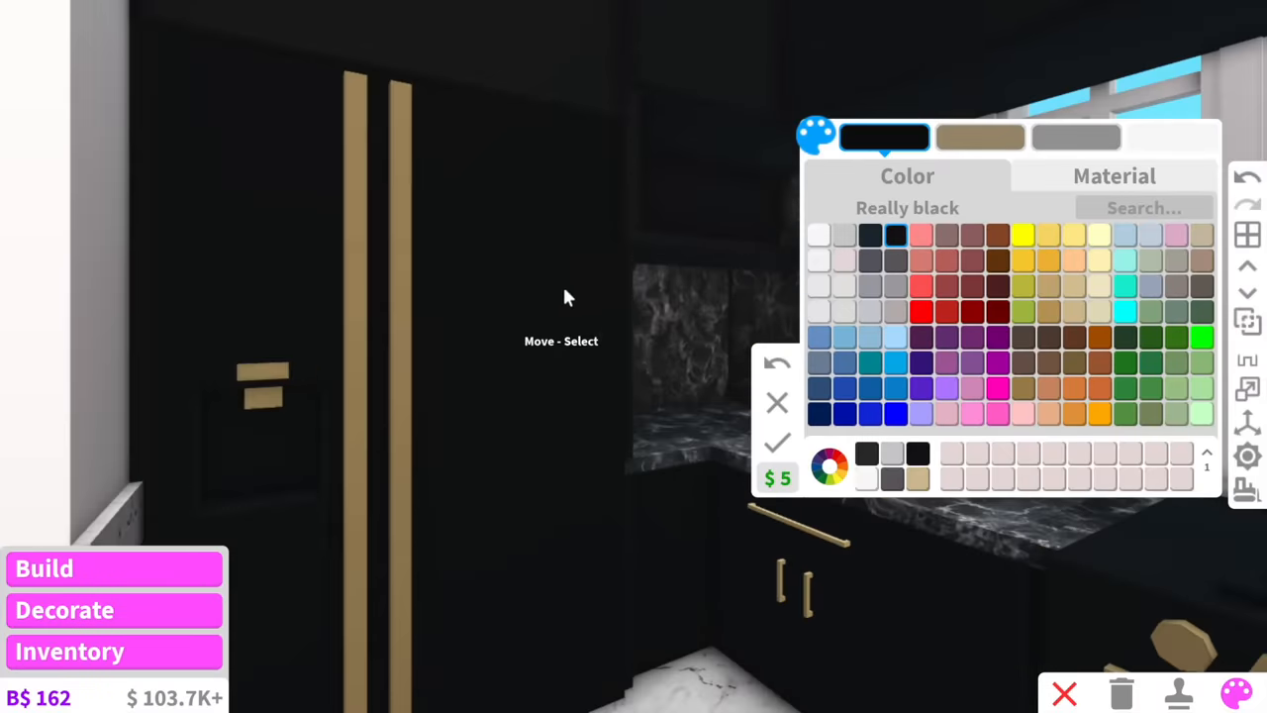
Fine-tune the kitchen items to a near-black shade on the custom colour wheel.
left_click(830, 467)
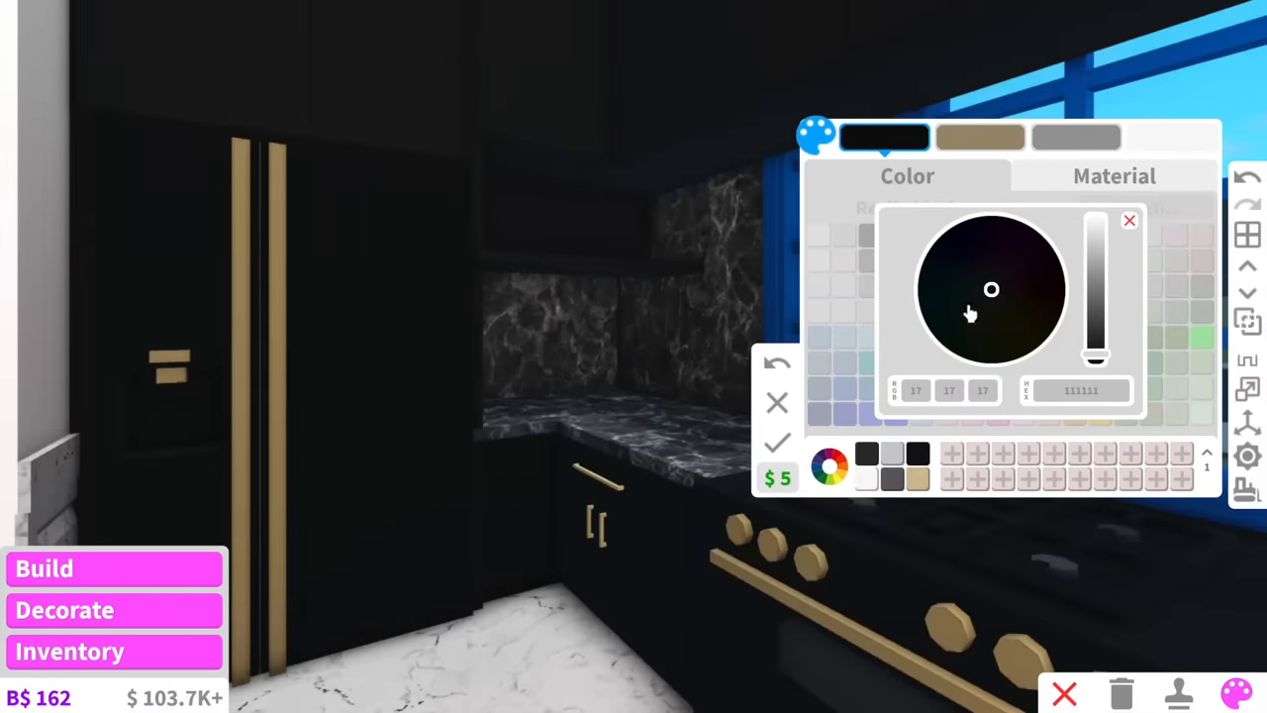
left_click_drag(1097, 367, 1097, 305)
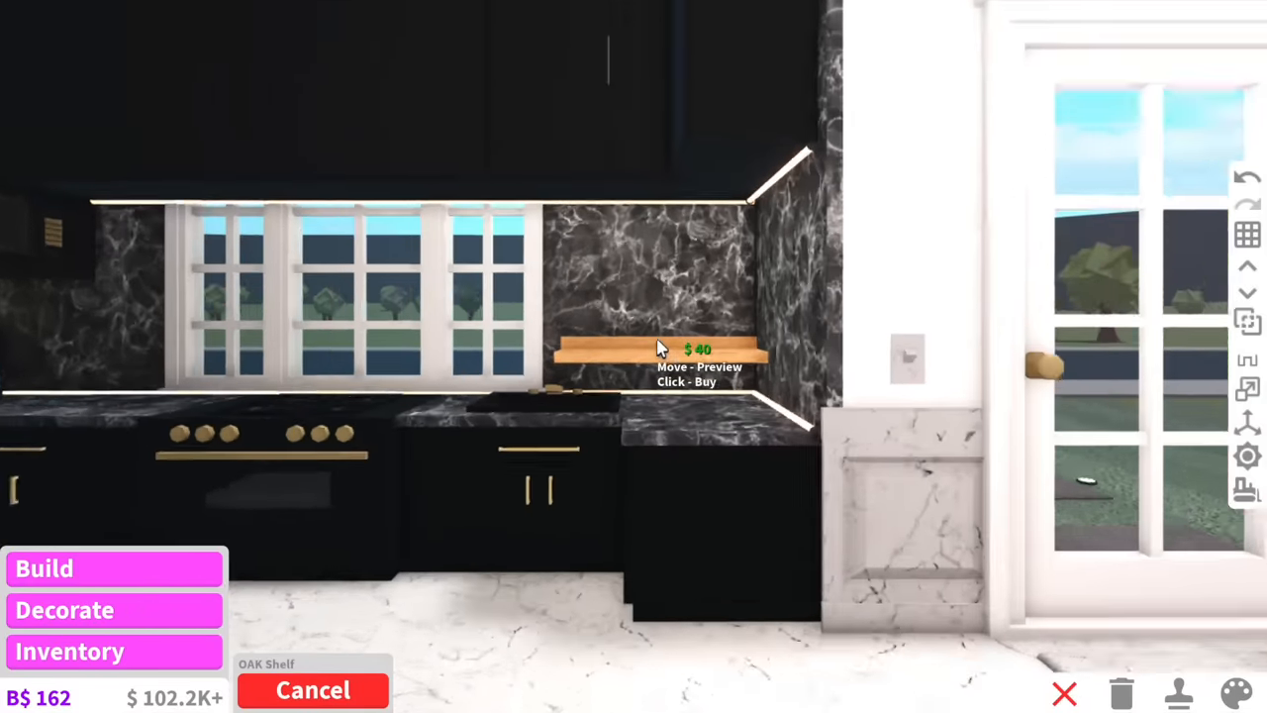
Mount the oak shelf on the black marble backsplash beside the window.
left_click(1235, 693)
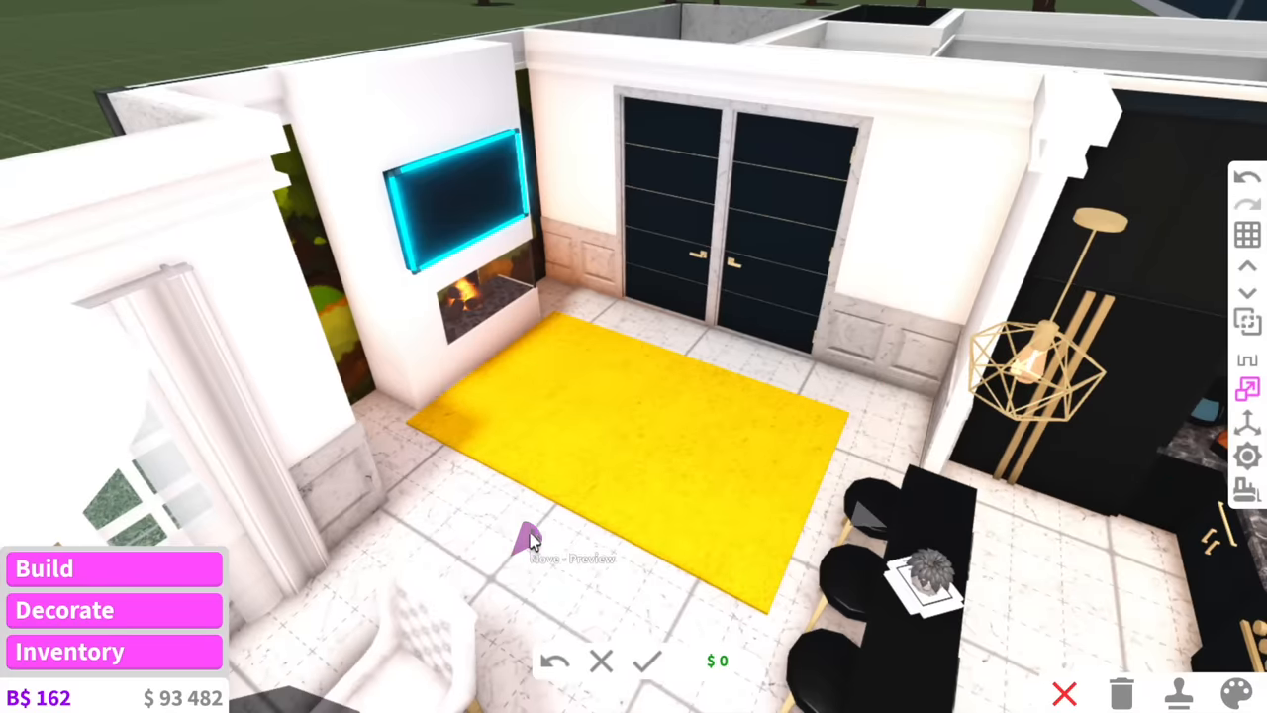
Furnish the living room with a rug and the Trendy Round End Table by the fireplace.
left_click(1234, 693)
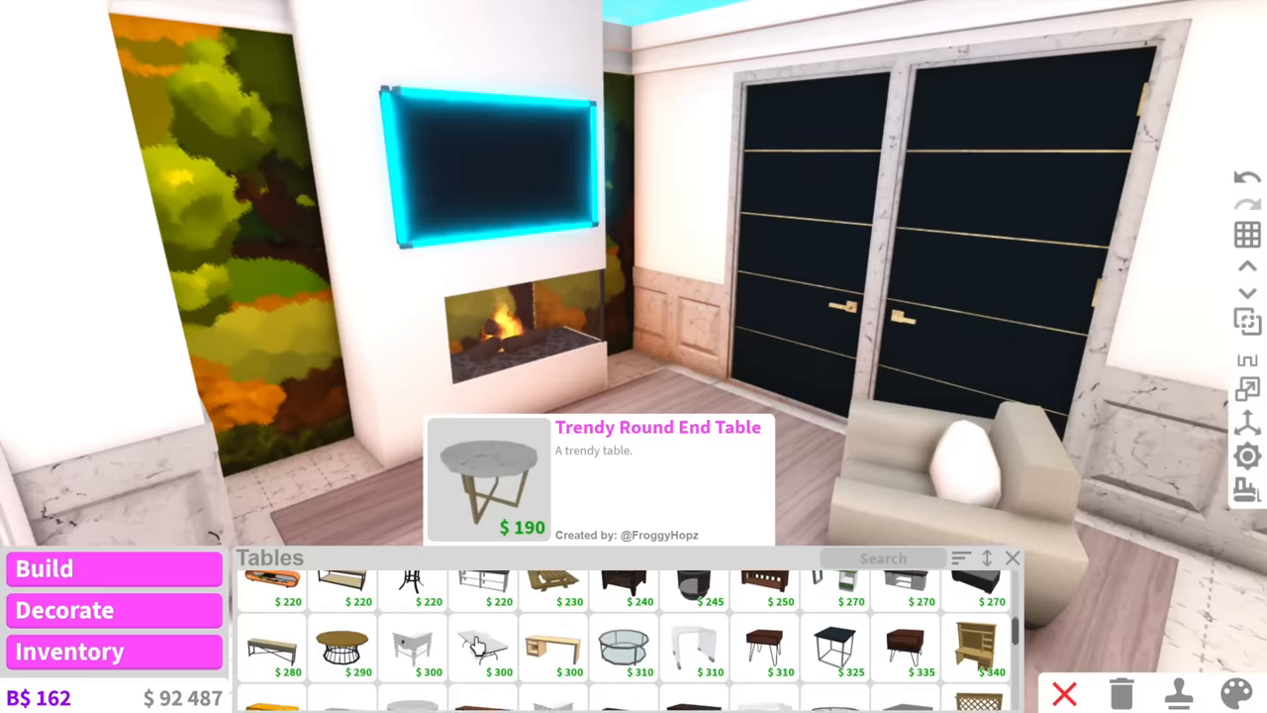
left_click(621, 649)
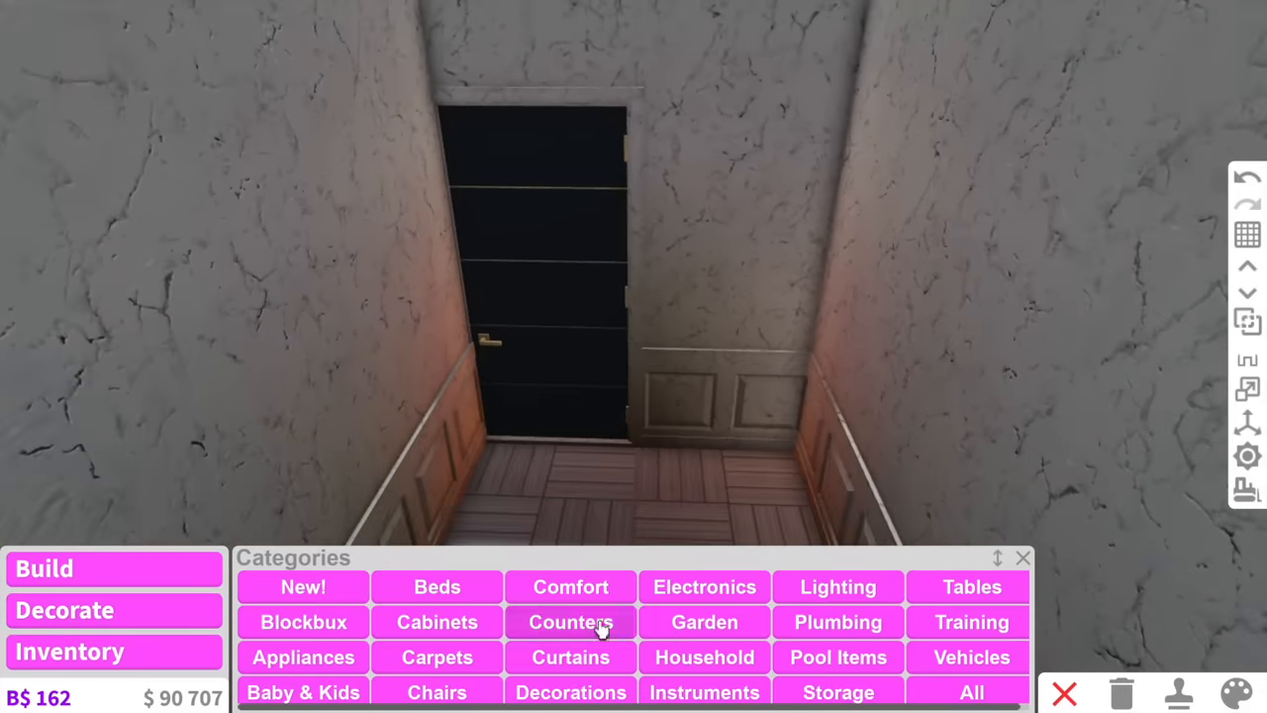
Try the Sleek Tub & Shower Combo, place a tub instead, and abandon the too-short wall.
left_click(970, 693)
type("show")
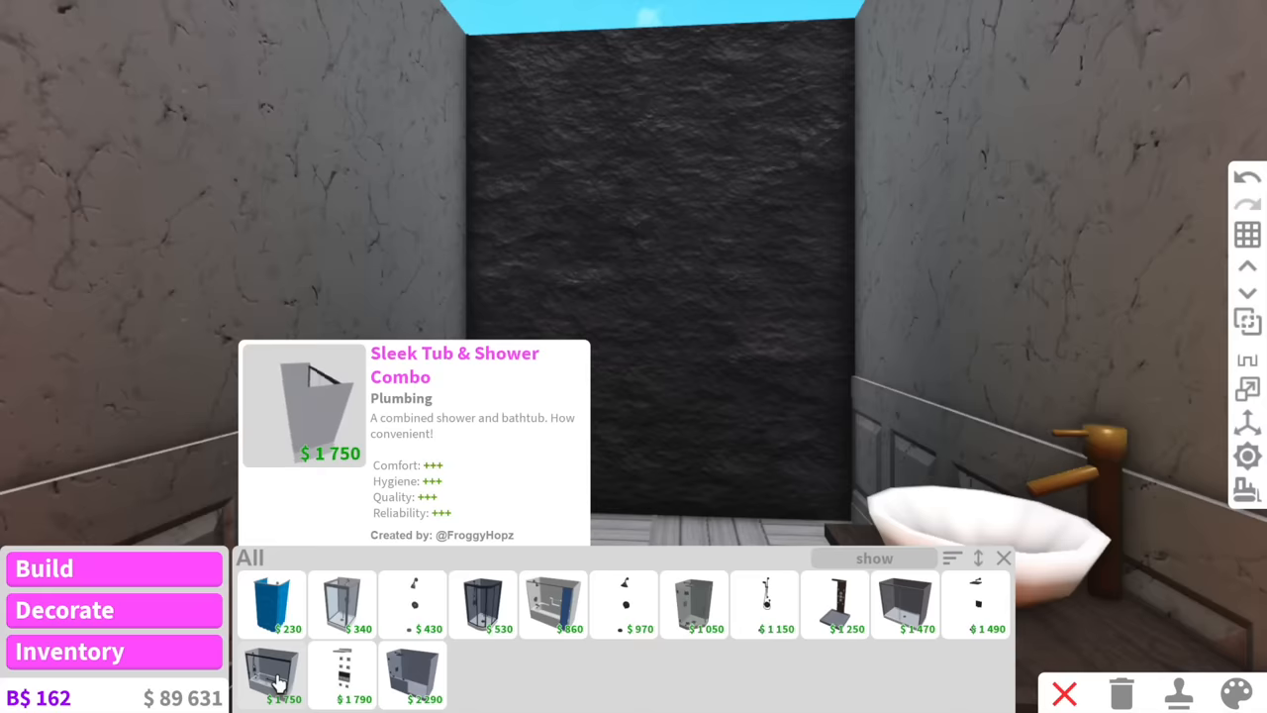
left_click(271, 676)
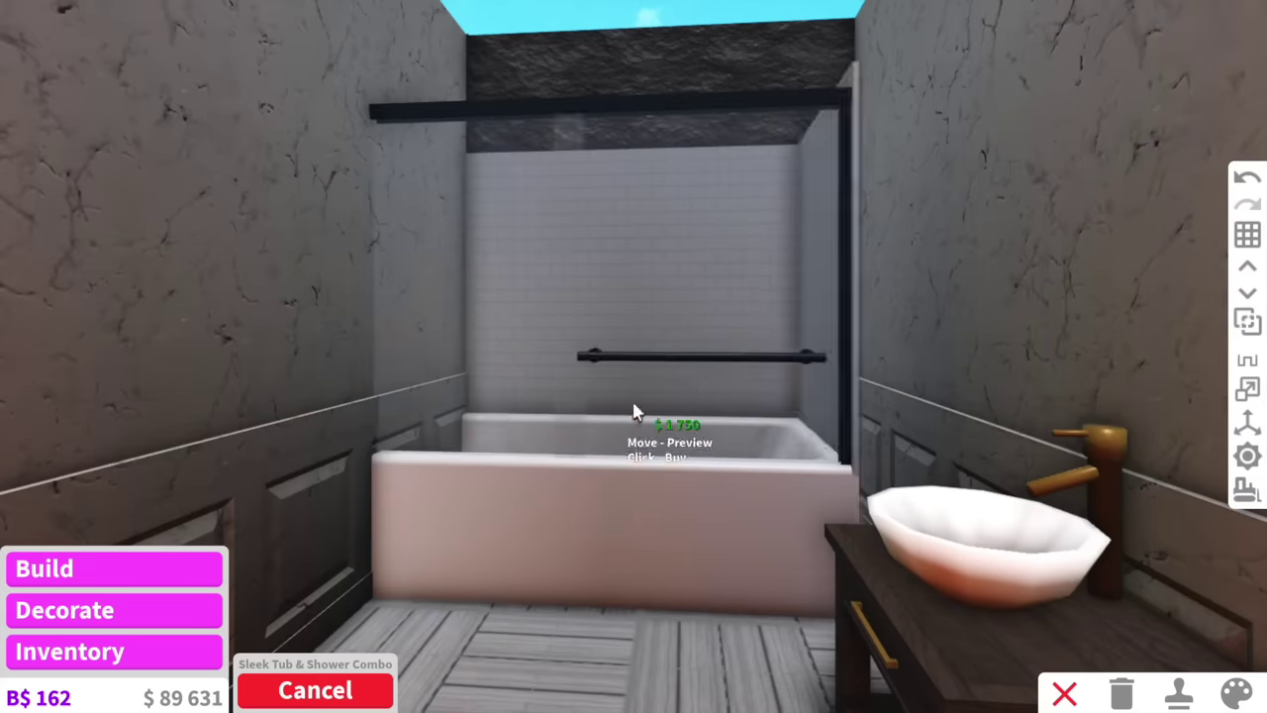
left_click(315, 689)
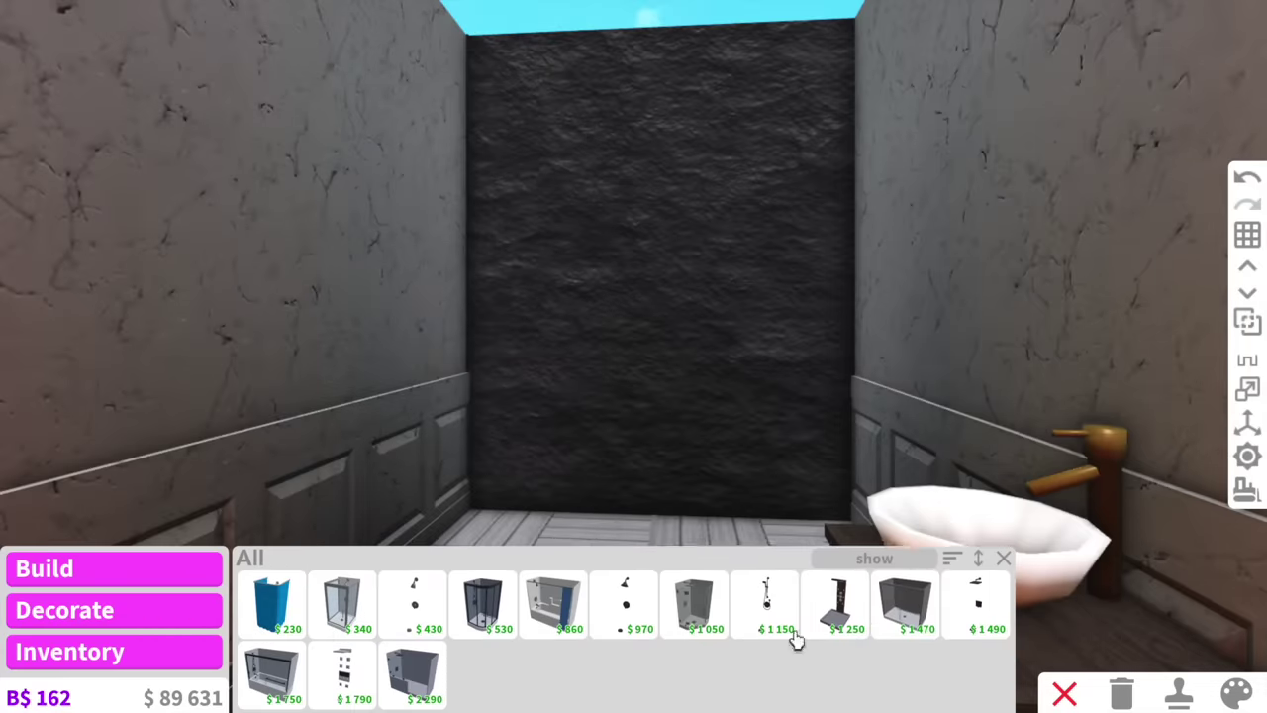
left_click(1002, 558)
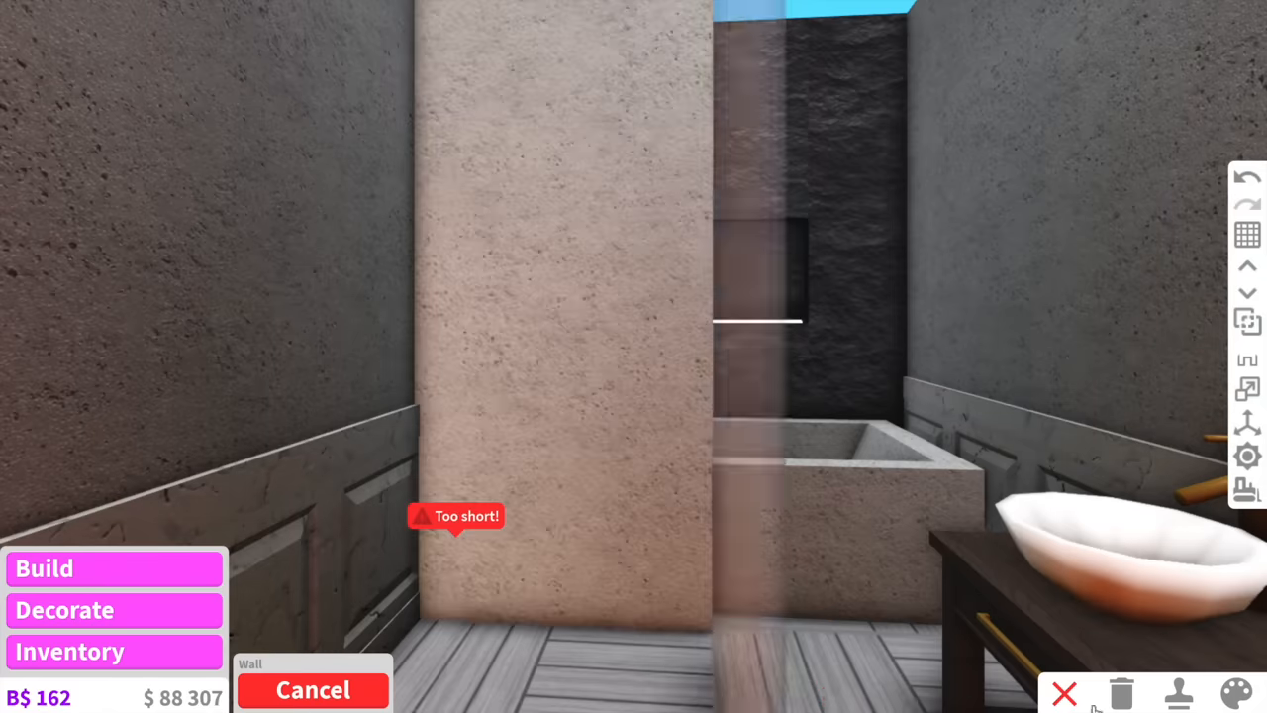
left_click(64, 610)
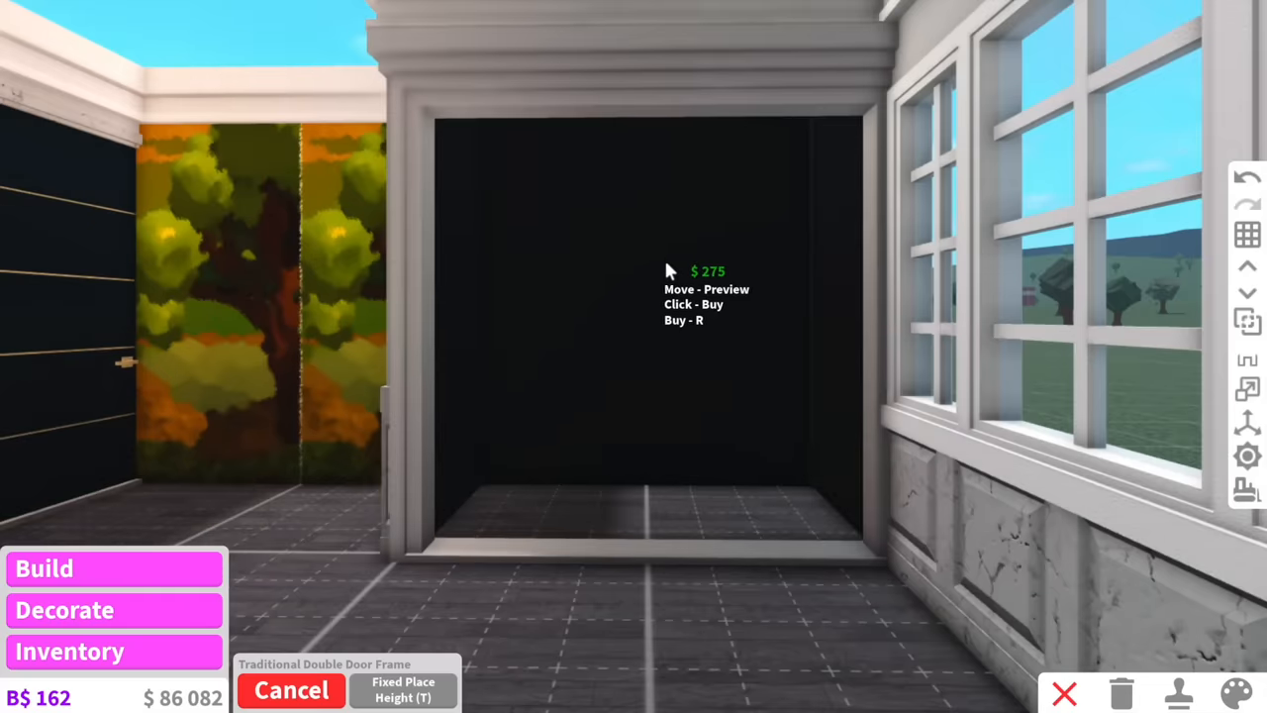
mouse_move(682, 202)
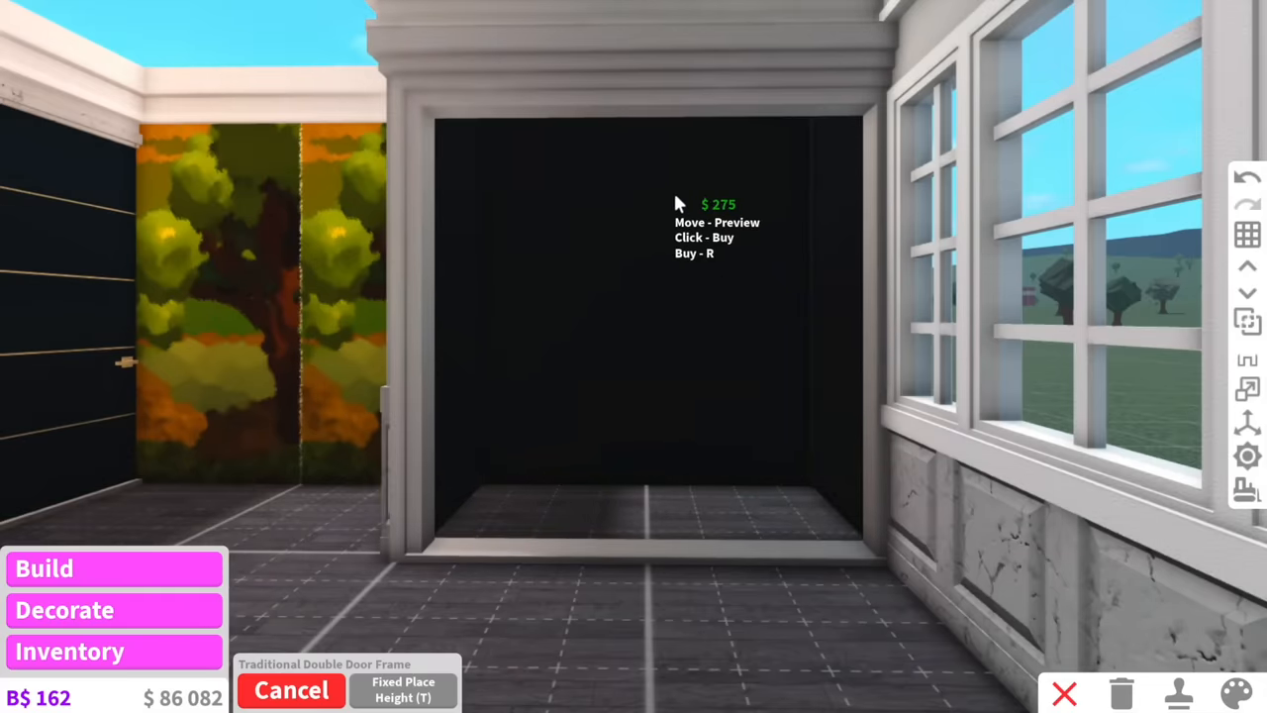
Buy and place the Traditional Double Door Frame in the dark-floored room's wall opening.
left_click(1234, 693)
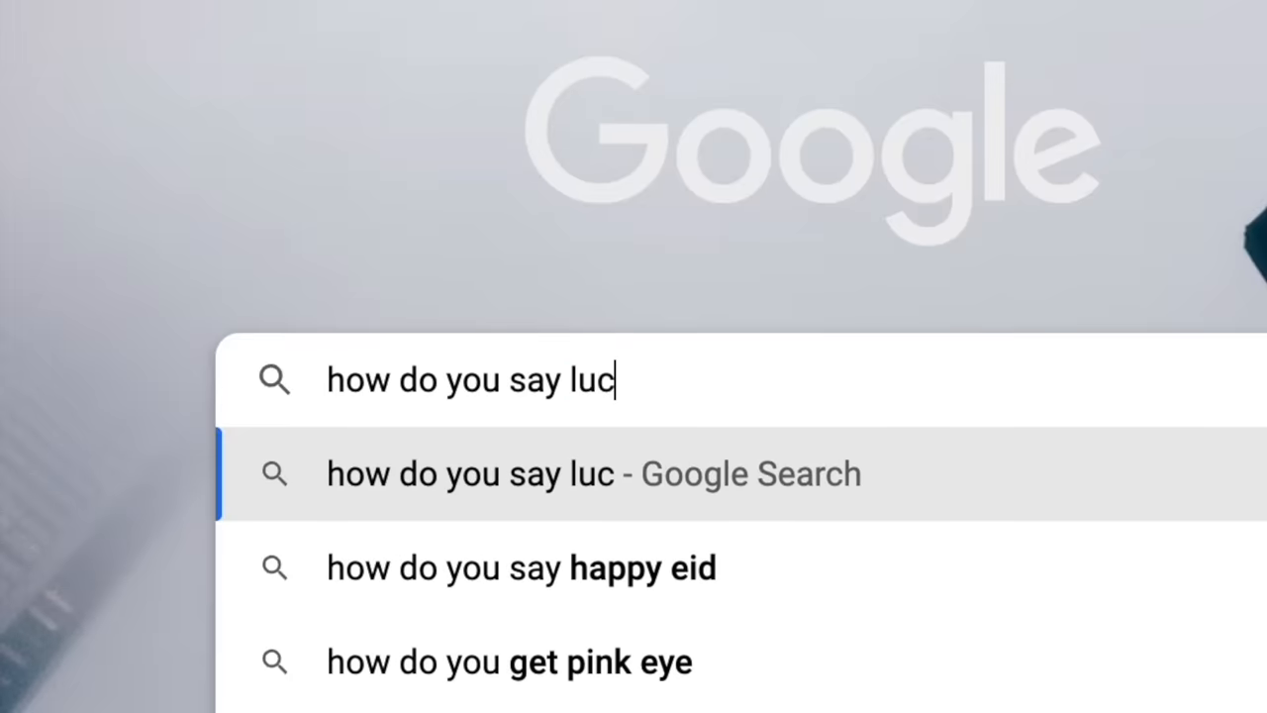
key("Return")
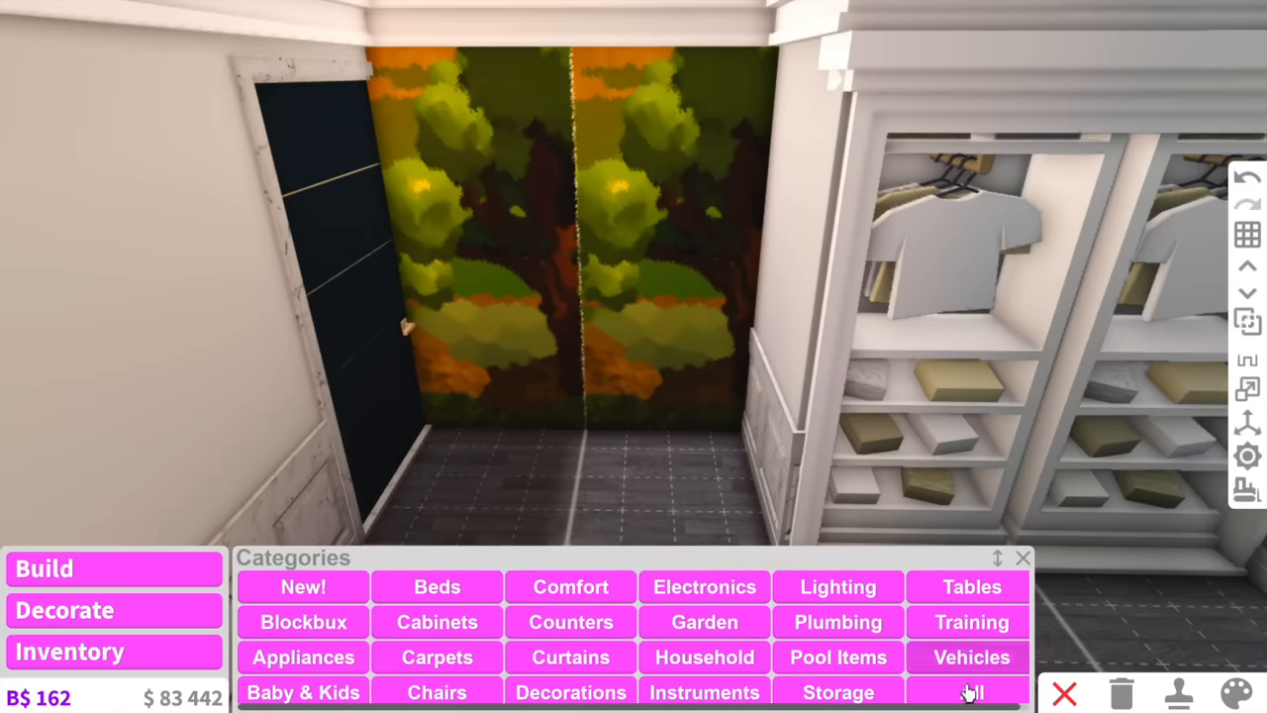
Place the bed, desk, chair, lamp and shelf, then repaint the bedroom floor via Decorate.
left_click(705, 691)
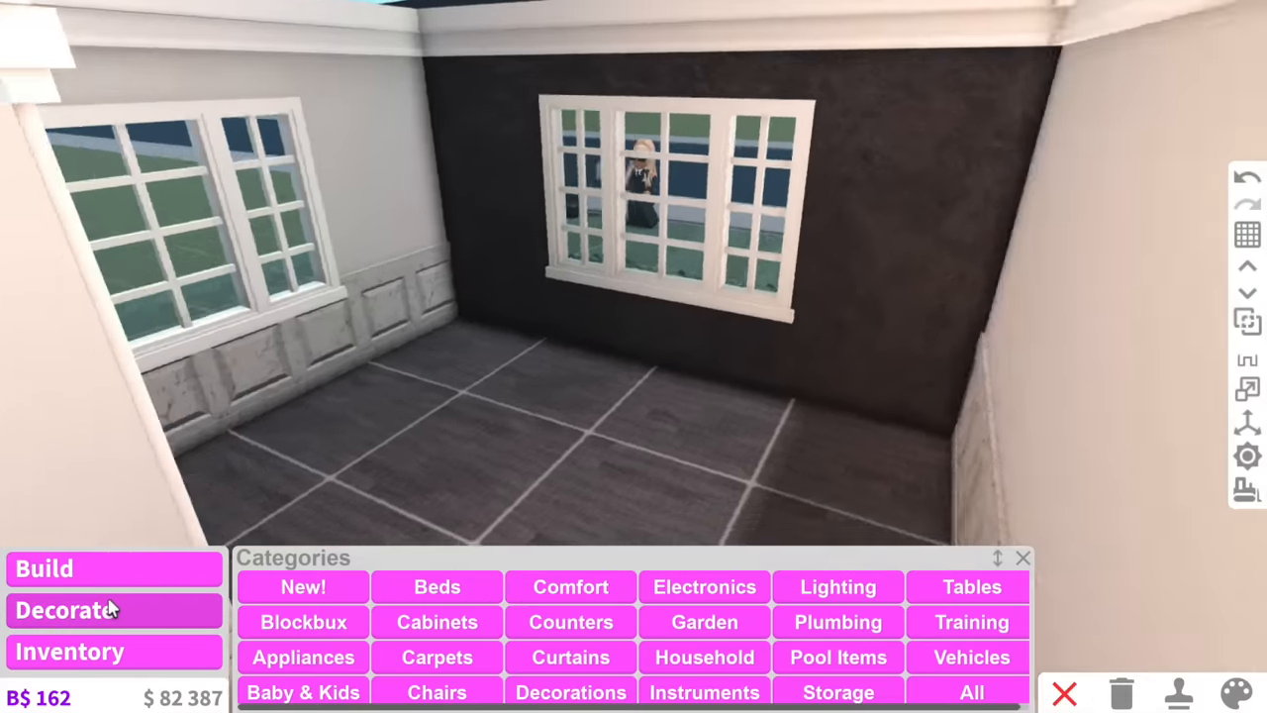
left_click(435, 586)
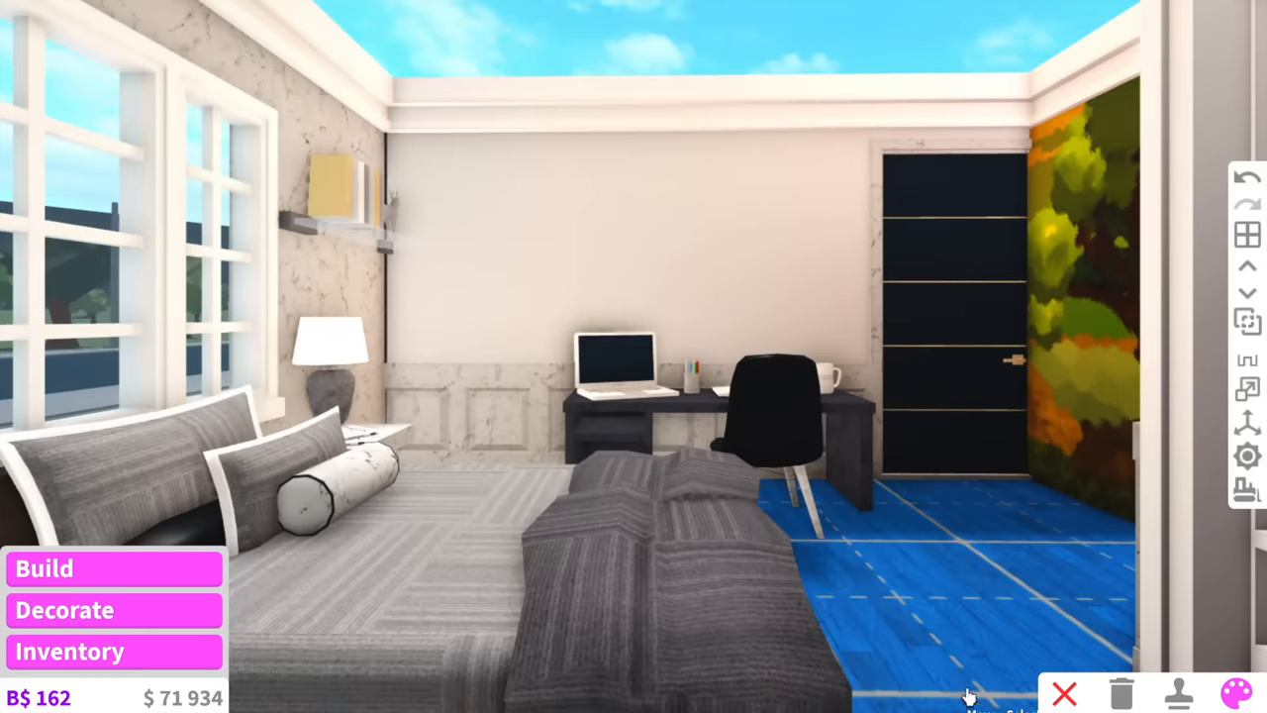
left_click(63, 610)
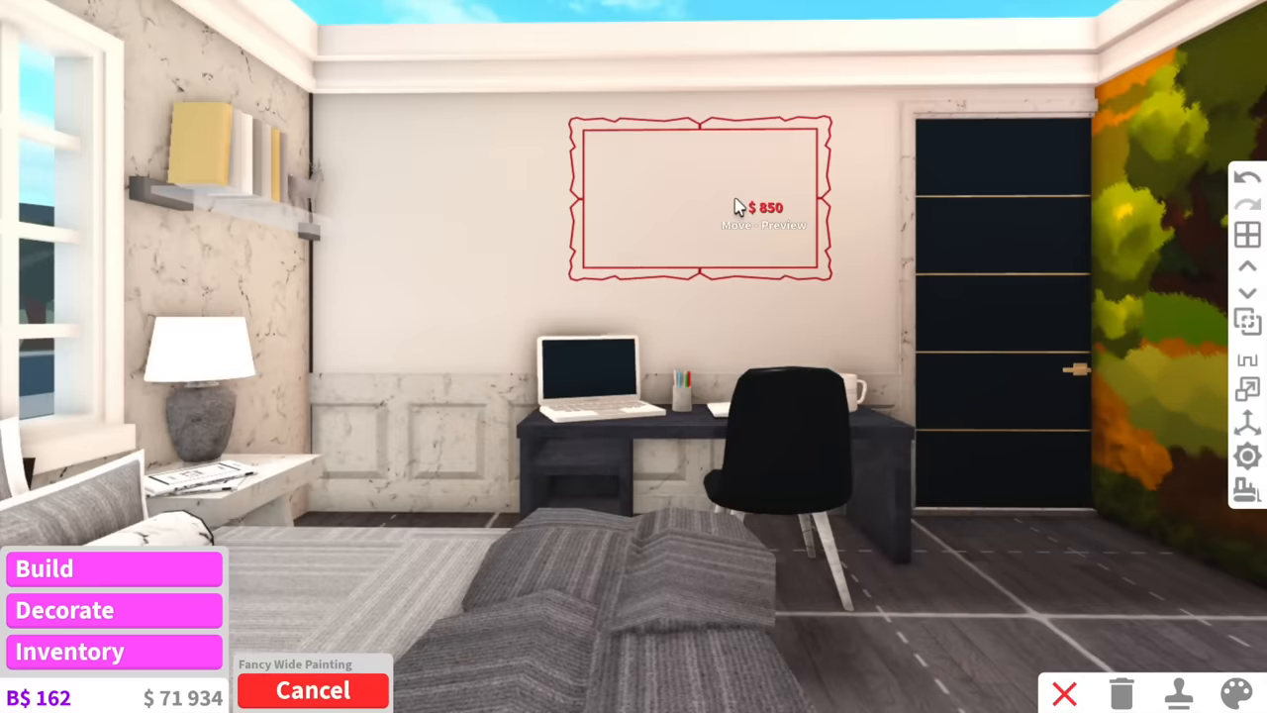
mouse_move(664, 254)
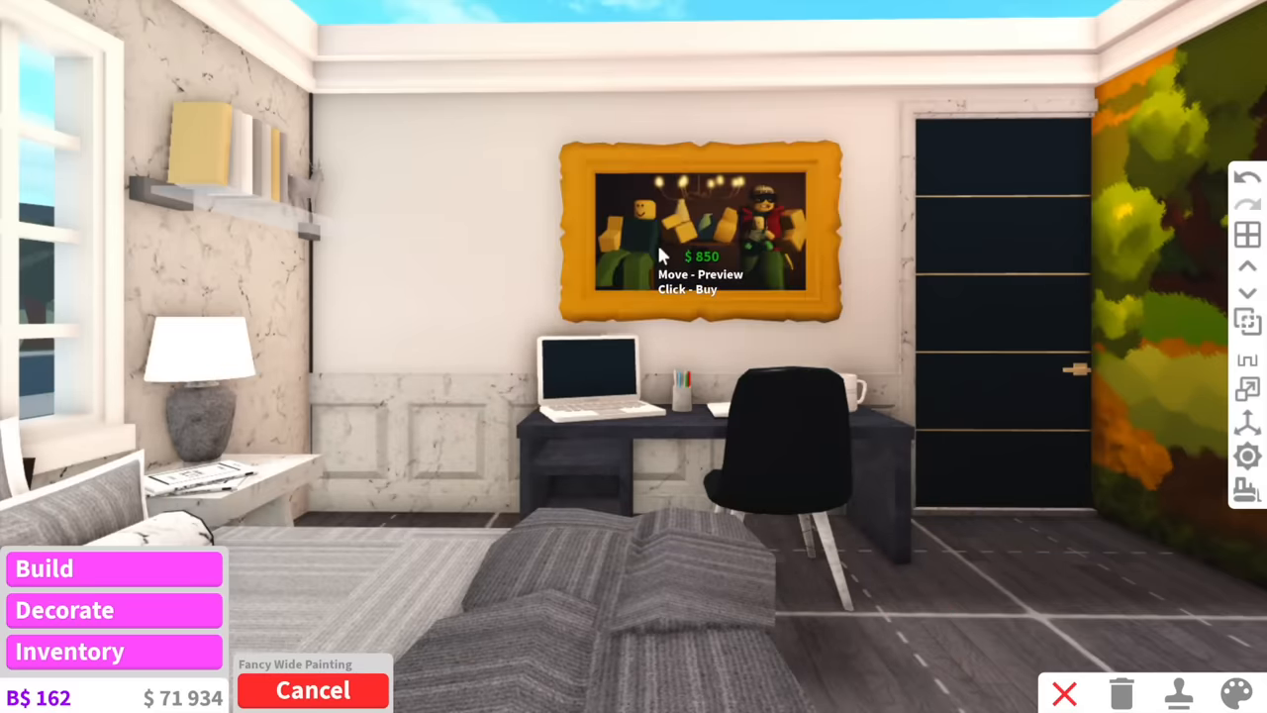